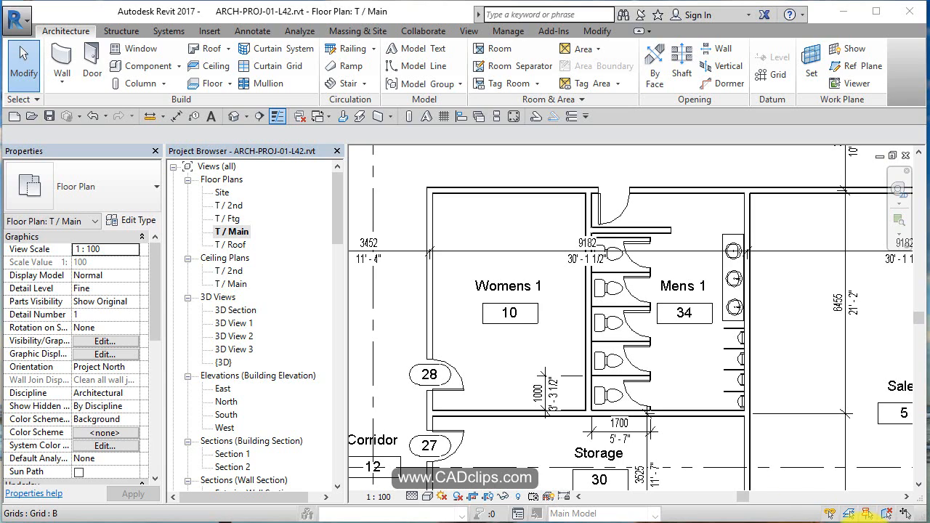
{"action": "mouse_move", "coordinate": [527, 244]}
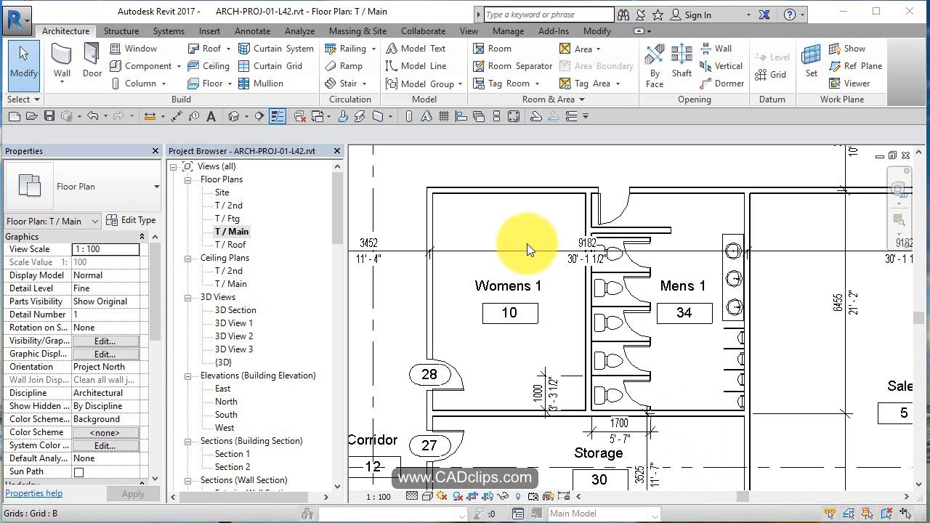
{"action": "mouse_move", "coordinate": [566, 273]}
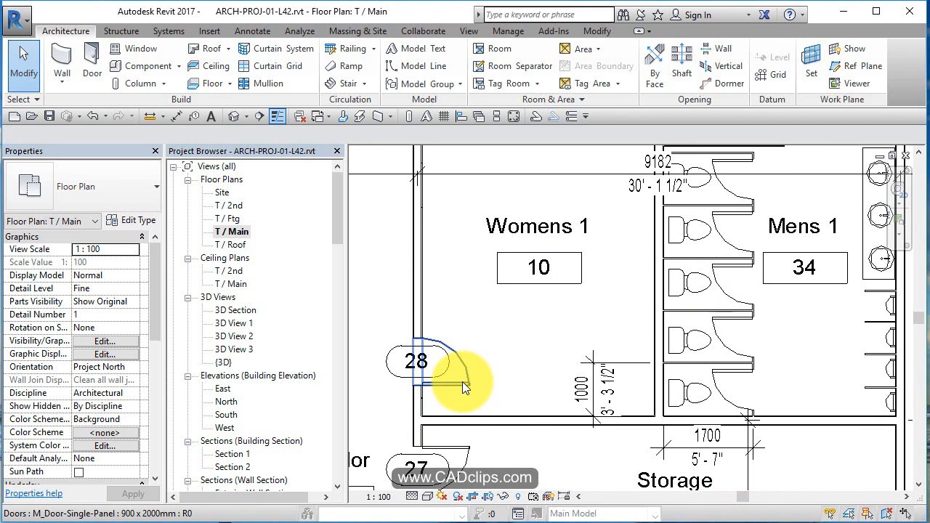
Filter the window-selected Mens 1 stalls to 15 doors, plumbing fixtures and walls.
{"action": "left_click", "coordinate": [436, 371]}
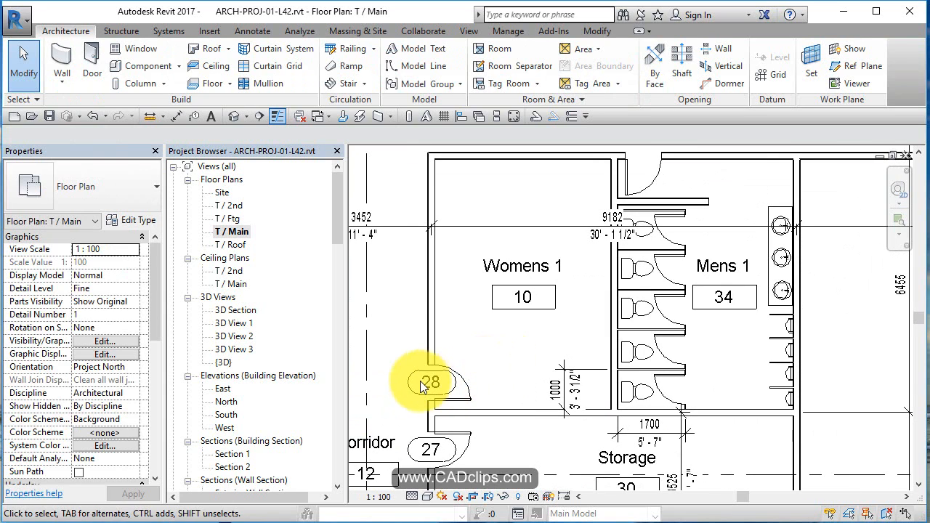
{"action": "left_click", "coordinate": [429, 383]}
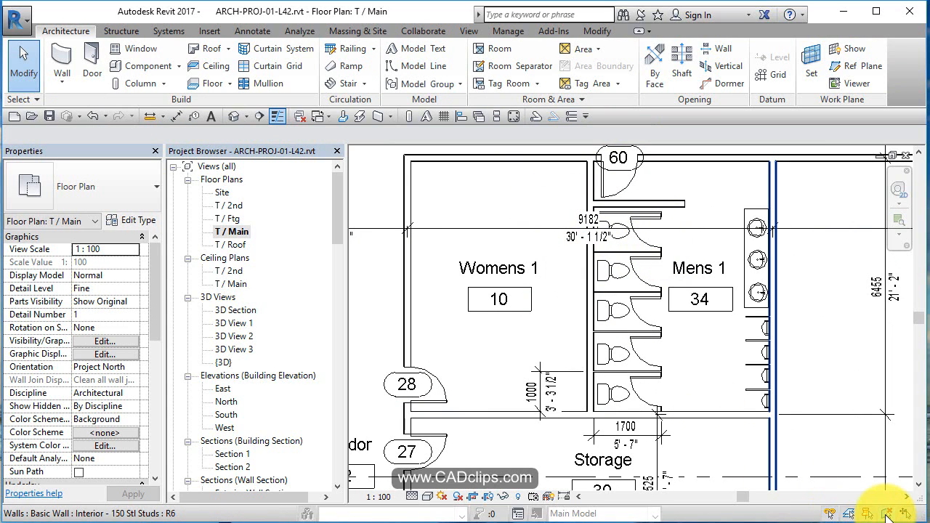
{"action": "mouse_move", "coordinate": [887, 513]}
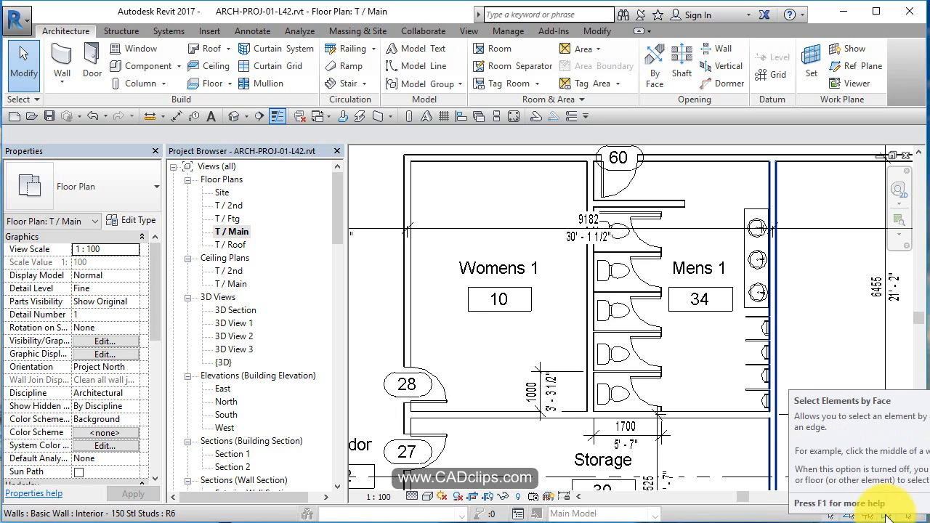
{"action": "left_click", "coordinate": [603, 207]}
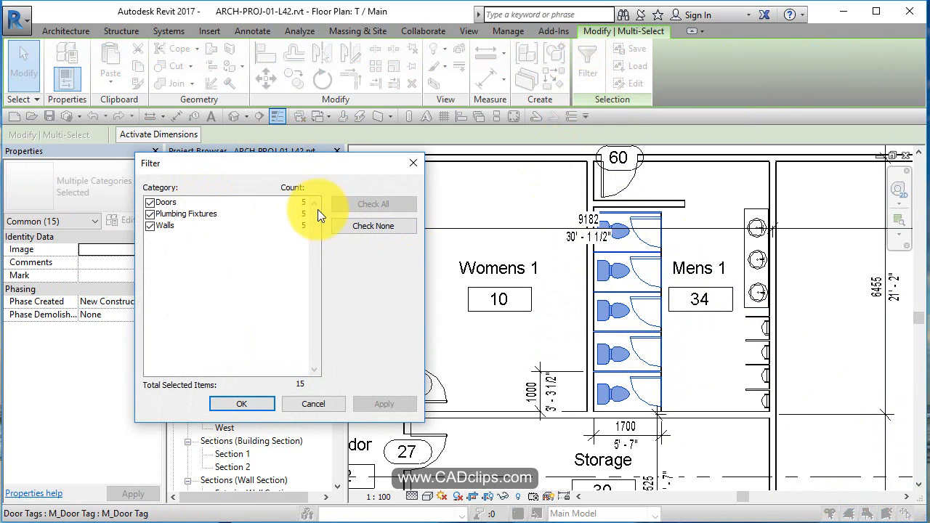
{"action": "mouse_move", "coordinate": [312, 229]}
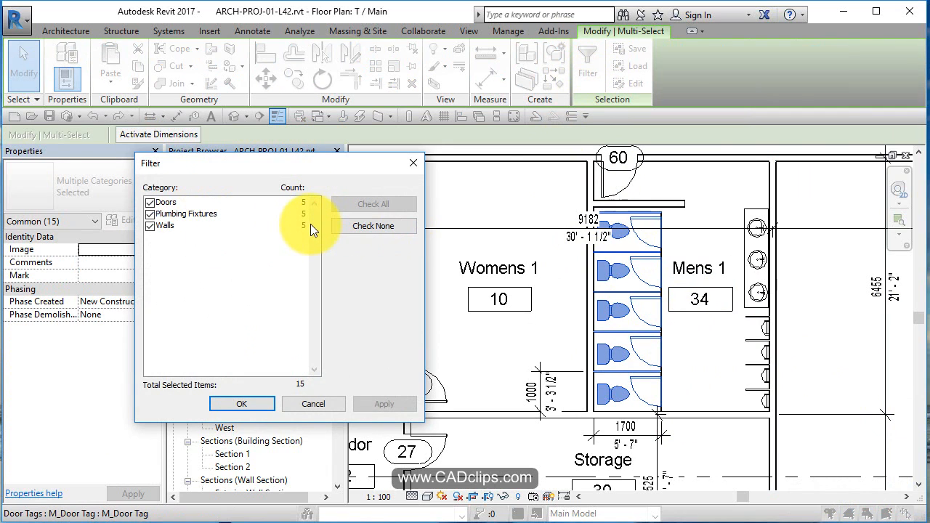
{"action": "mouse_move", "coordinate": [630, 381]}
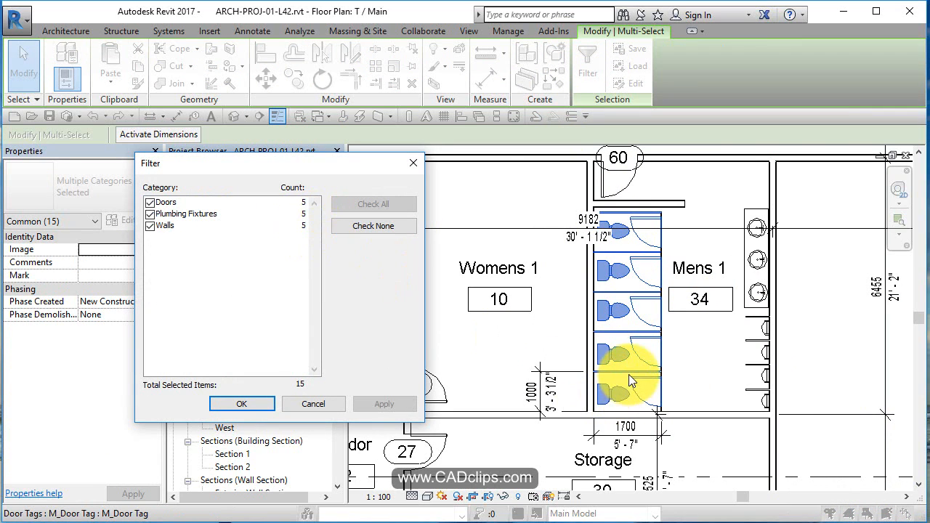
{"action": "mouse_move", "coordinate": [647, 317]}
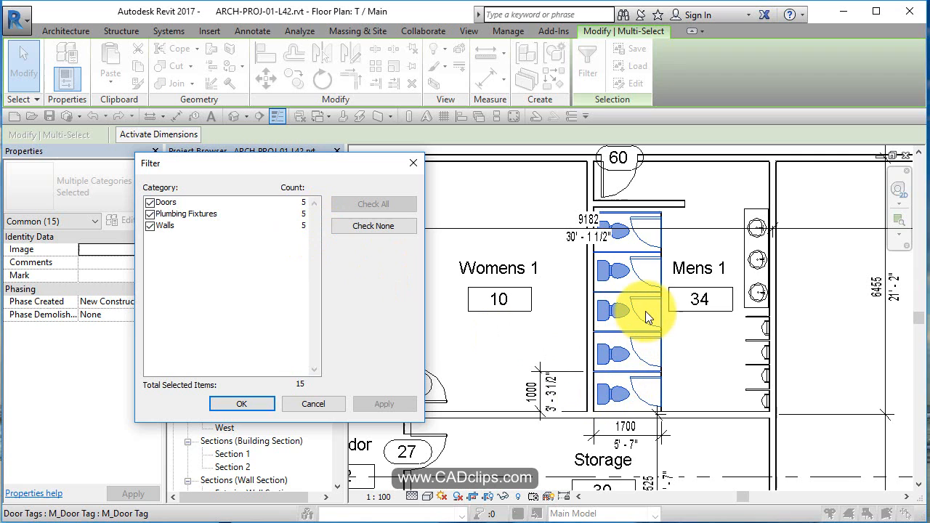
{"action": "mouse_move", "coordinate": [628, 361]}
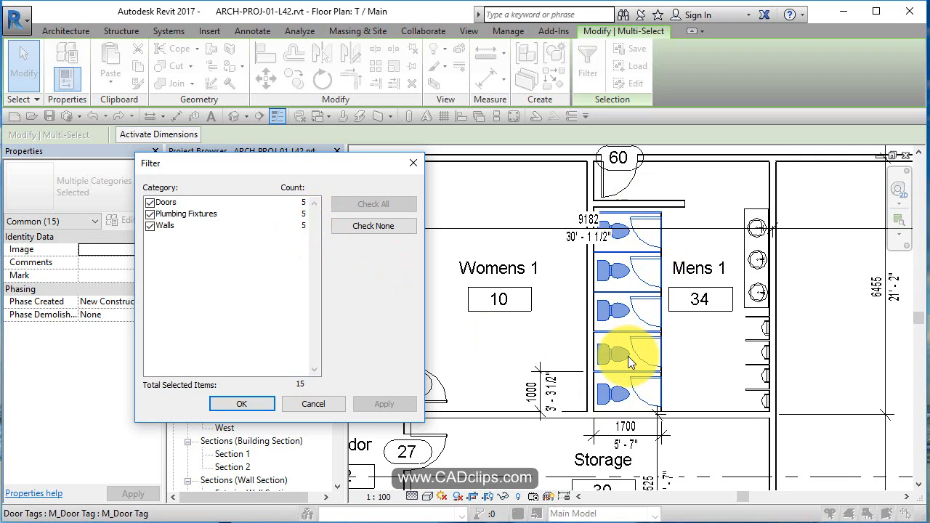
{"action": "mouse_move", "coordinate": [647, 250]}
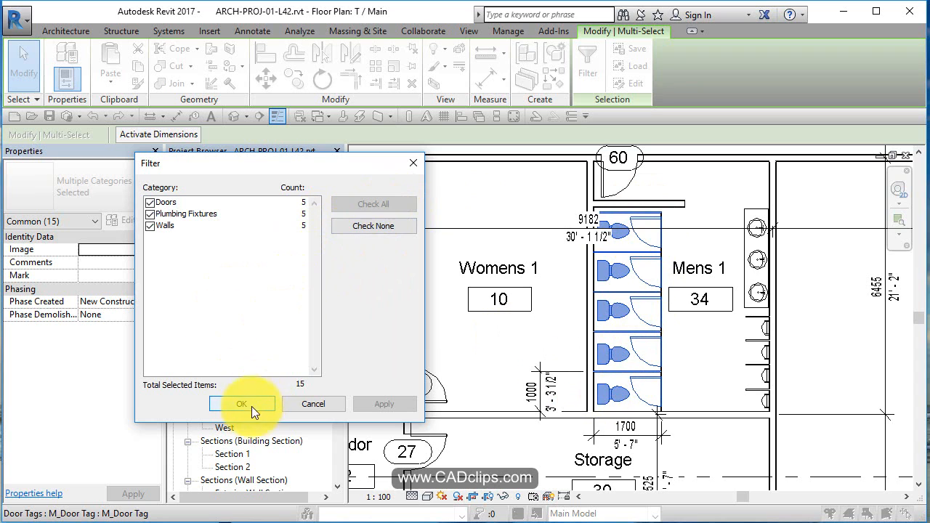
{"action": "left_click", "coordinate": [241, 404]}
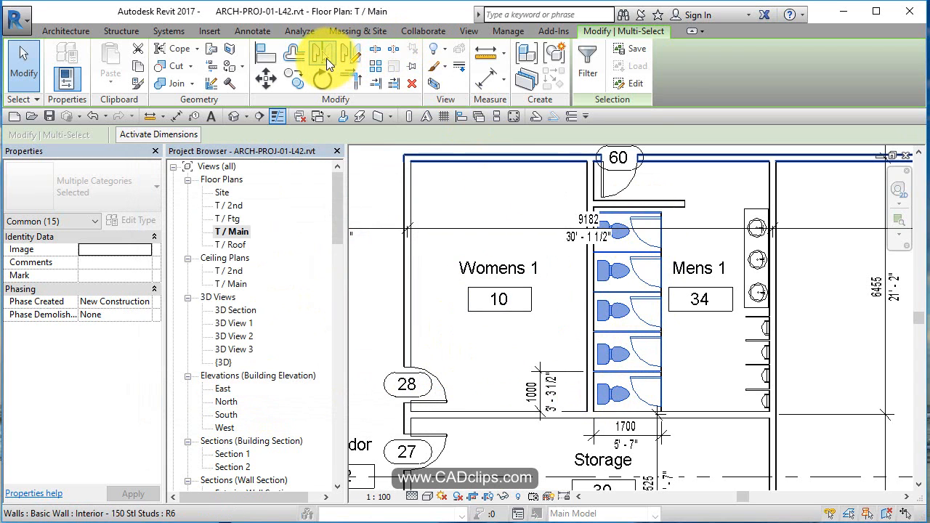
Mirror the five-stall group and its doors across the shared wall into Womens 1.
{"action": "left_click", "coordinate": [324, 52]}
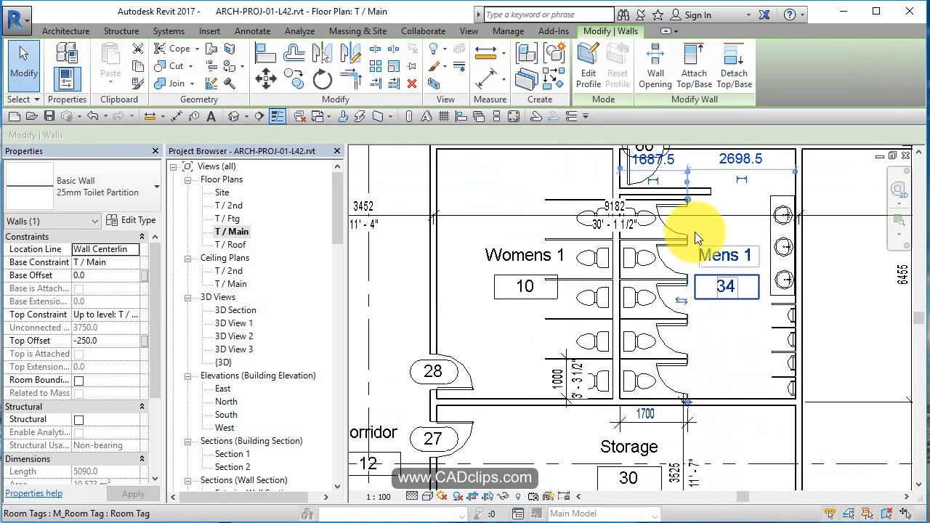
{"action": "left_click", "coordinate": [669, 298]}
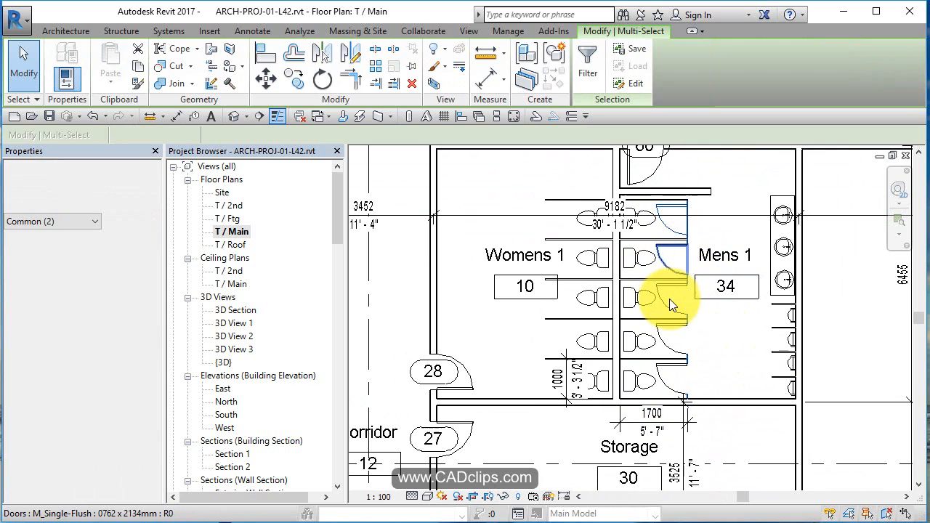
{"action": "left_click", "coordinate": [661, 378]}
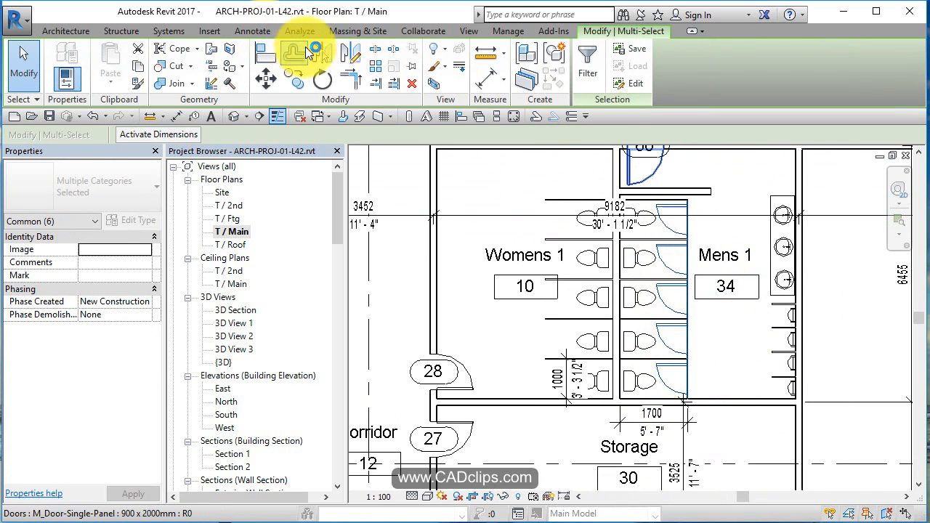
{"action": "left_click", "coordinate": [617, 258]}
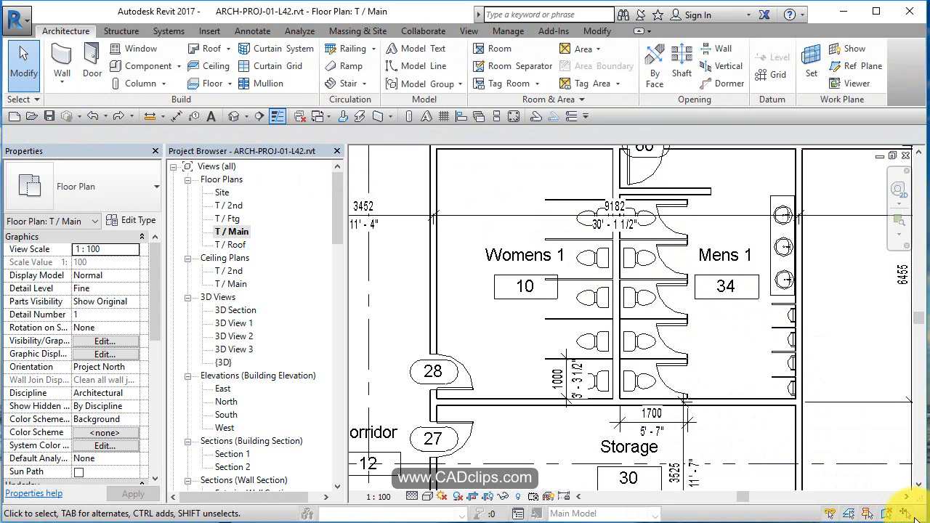
{"action": "mouse_move", "coordinate": [603, 185]}
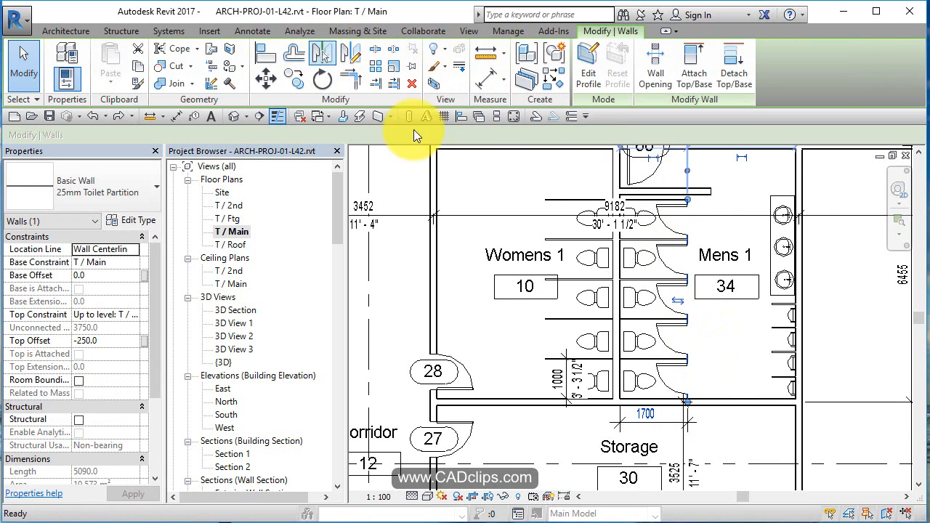
Mirror the stall doors across the central partition wall, then select a partition wall.
{"action": "left_click", "coordinate": [592, 170]}
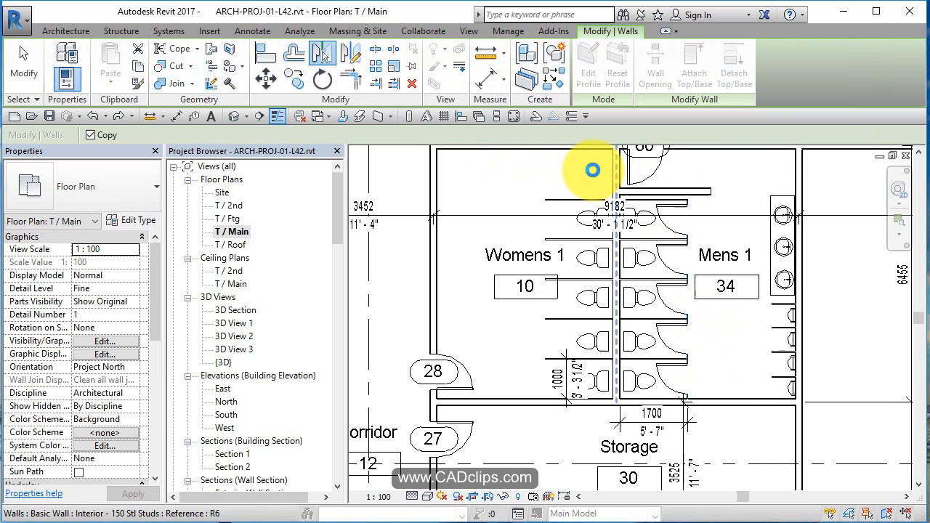
{"action": "left_click", "coordinate": [643, 327]}
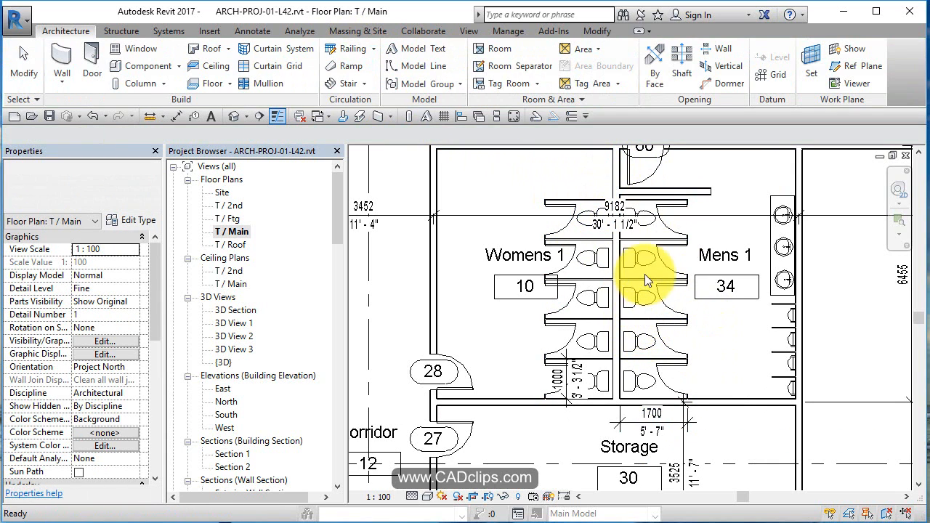
{"action": "left_click", "coordinate": [650, 261]}
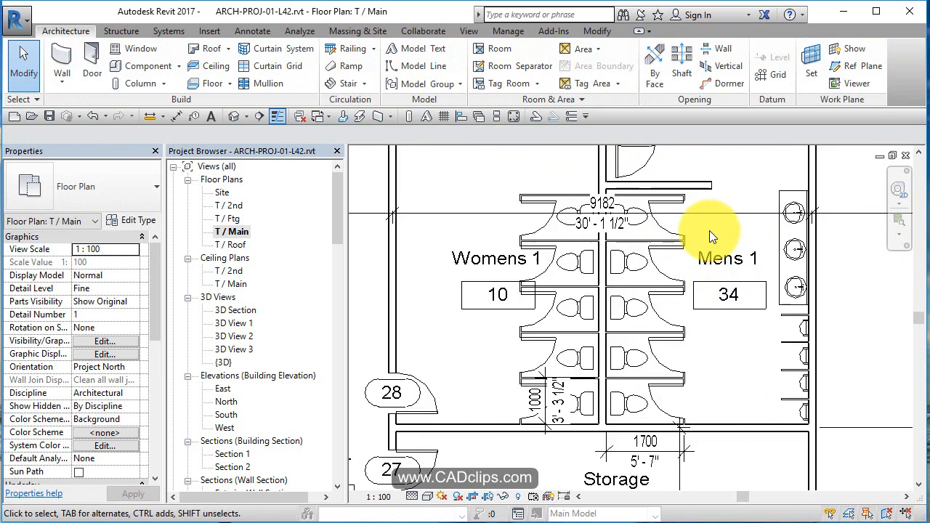
{"action": "scroll", "scroll_direction": "up", "scroll_amount": 3}
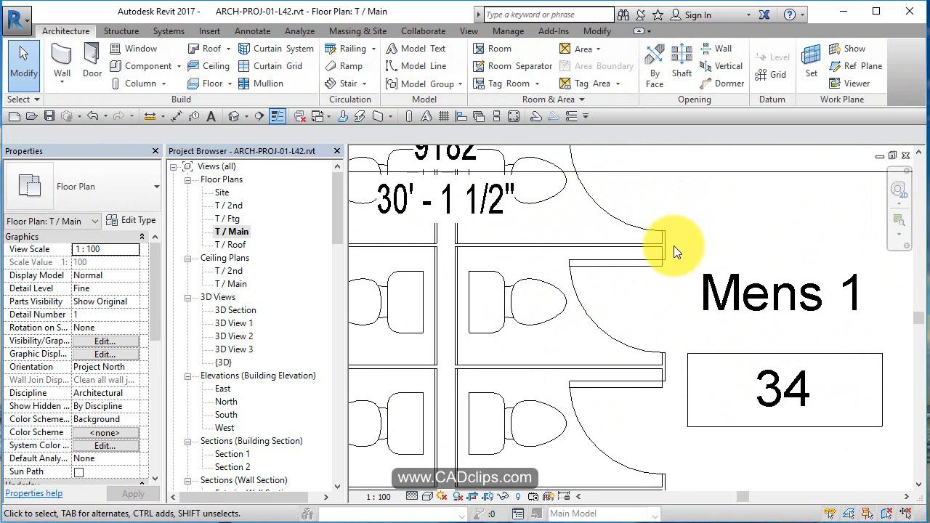
{"action": "left_click", "coordinate": [658, 247]}
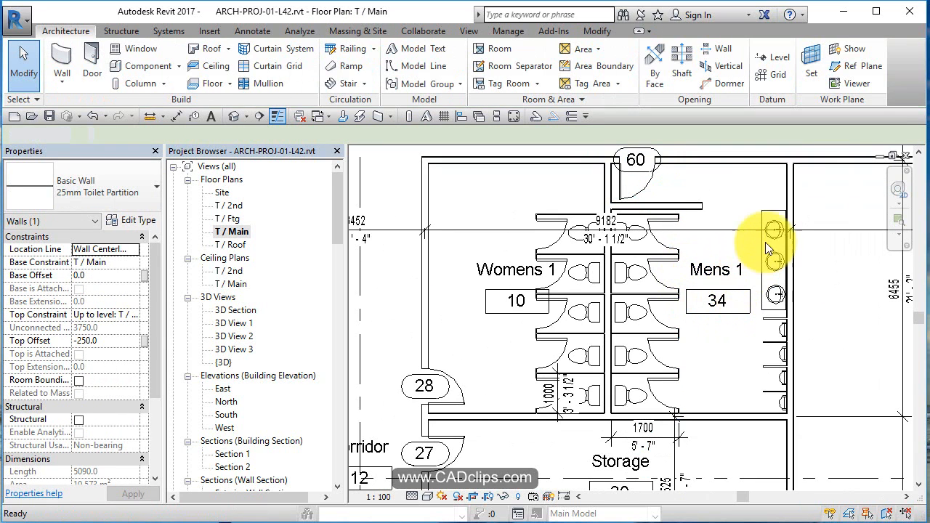
Select the Mens 1 vanity sinks for mirroring onto the Womens 1 wall.
{"action": "left_click", "coordinate": [774, 229]}
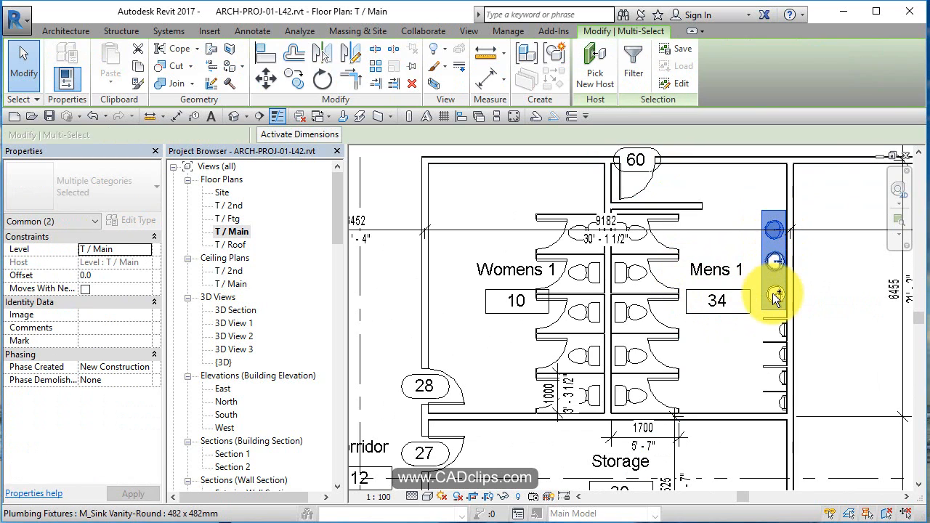
{"action": "left_click", "coordinate": [773, 296]}
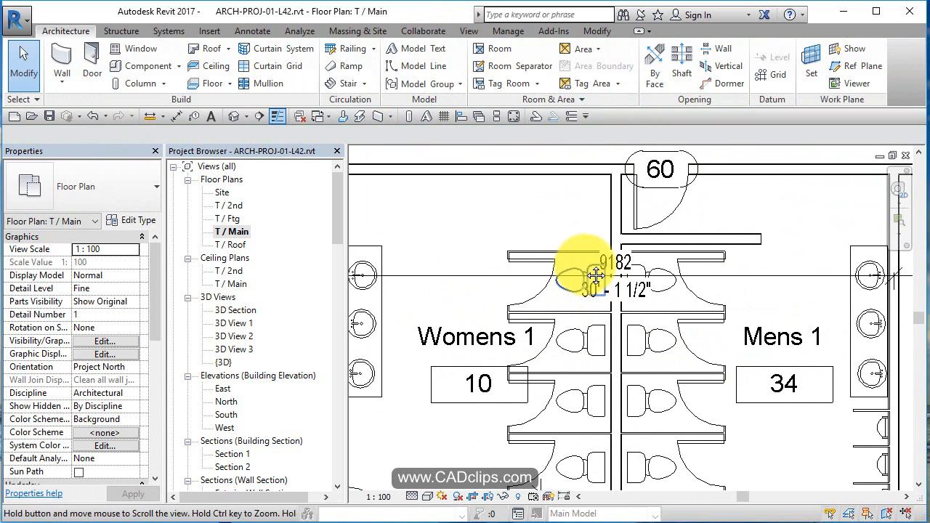
Delete the bottom Mens 1 stall door and clear the selection.
{"action": "scroll", "scroll_direction": "down", "scroll_amount": 3}
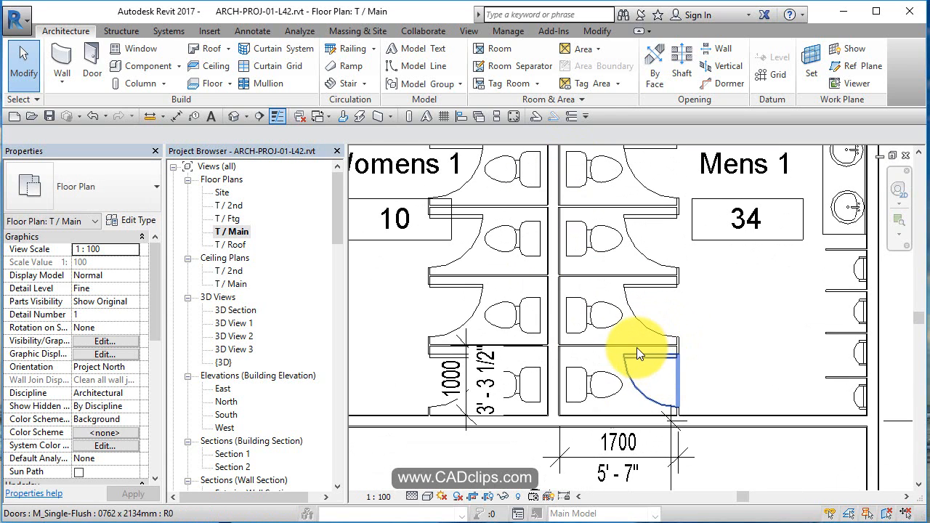
{"action": "left_click", "coordinate": [647, 349]}
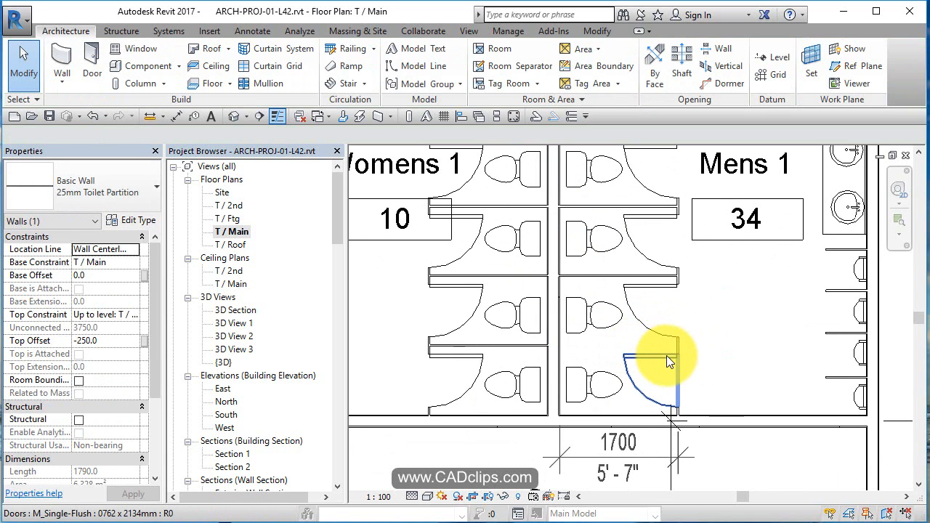
{"action": "left_click", "coordinate": [647, 363]}
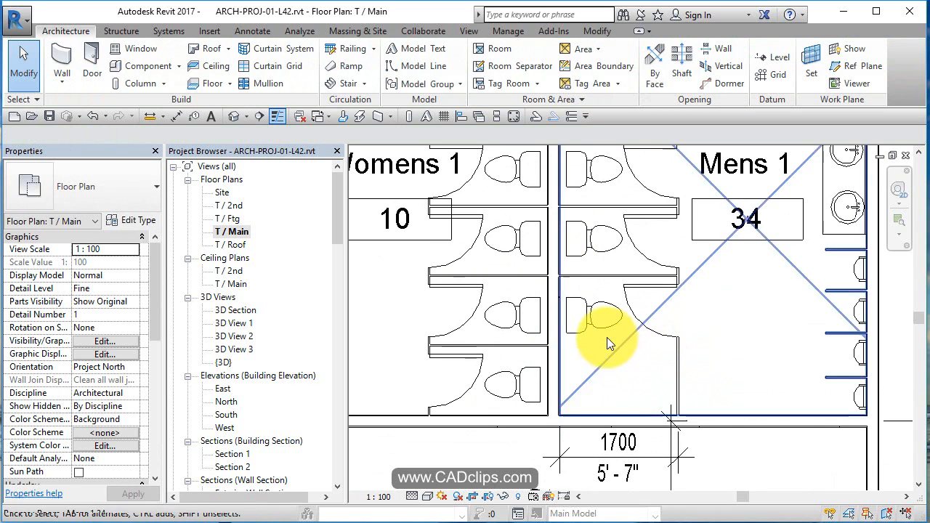
{"action": "left_click", "coordinate": [593, 338]}
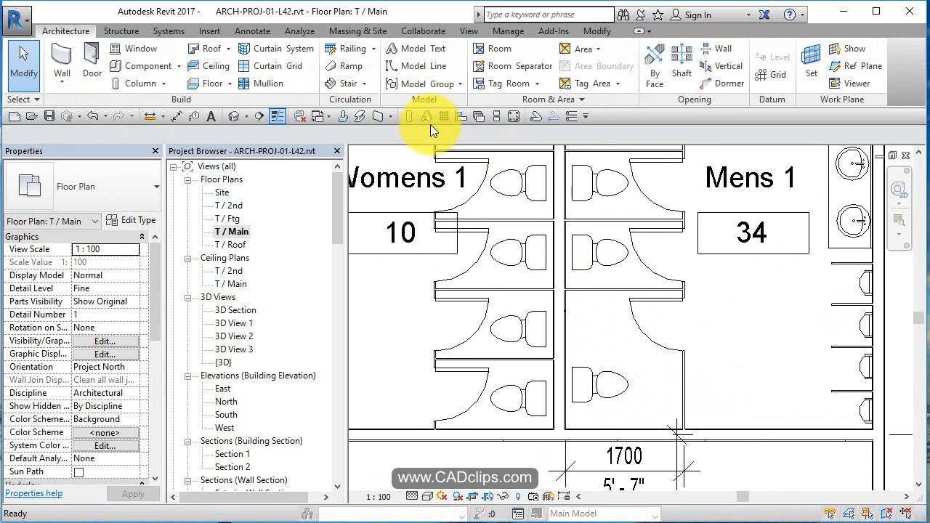
Draw a detail-line circle of radius 75 in the bottom Mens 1 stall.
{"action": "left_click", "coordinate": [427, 116]}
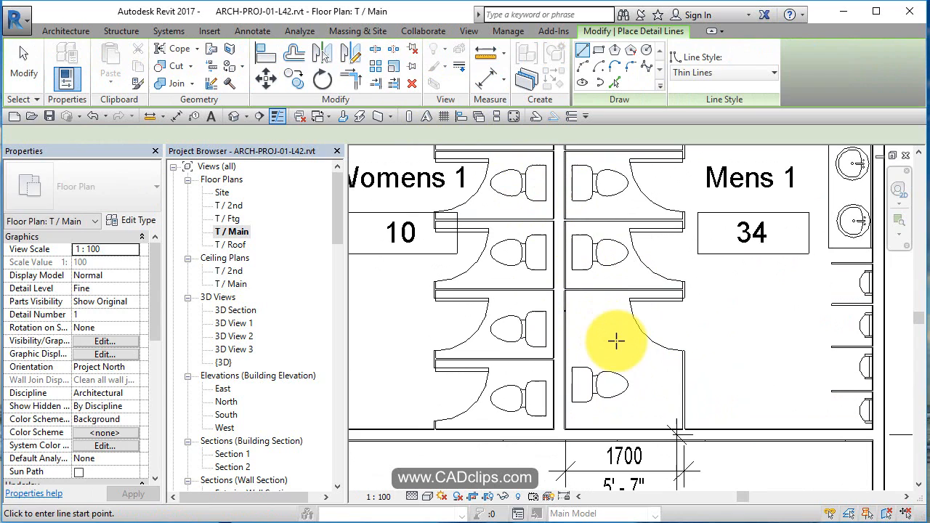
{"action": "left_click", "coordinate": [616, 341]}
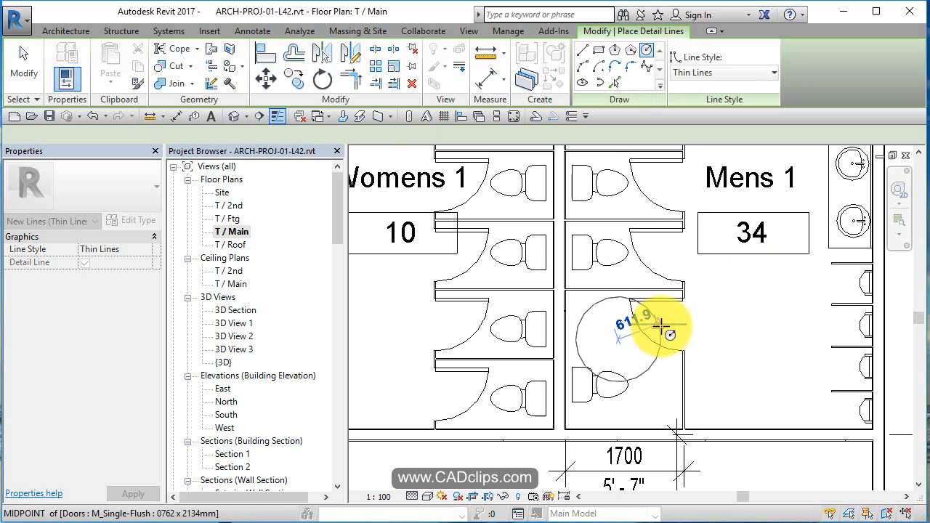
{"action": "type", "text": "75"}
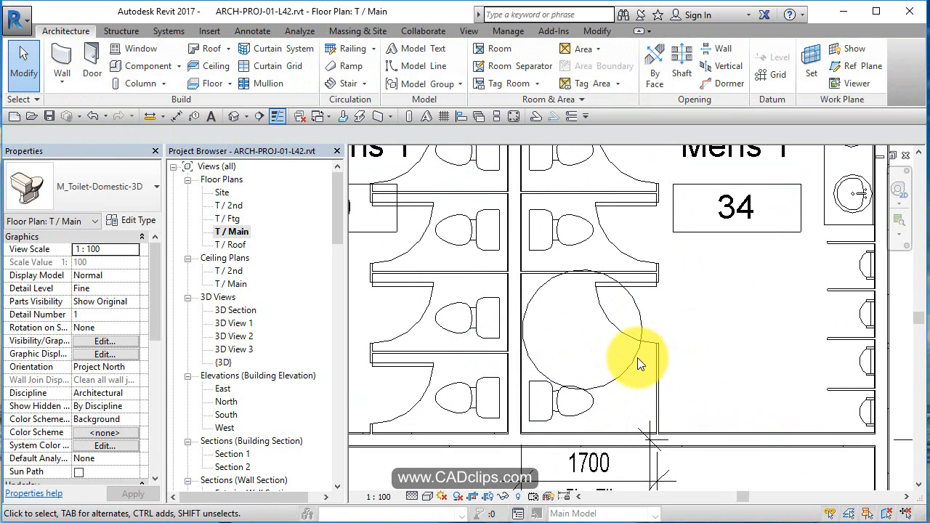
{"action": "left_click", "coordinate": [640, 364]}
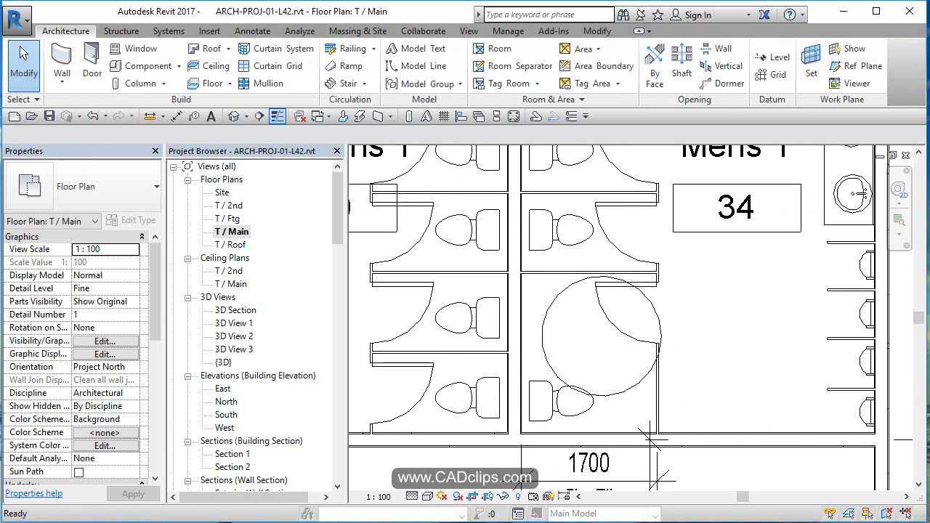
{"action": "mouse_move", "coordinate": [268, 131]}
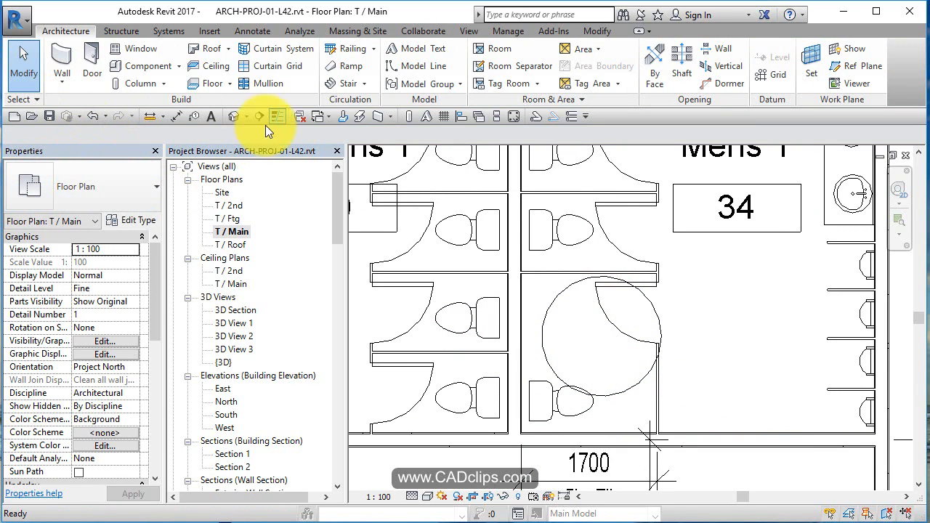
{"action": "mouse_move", "coordinate": [516, 243]}
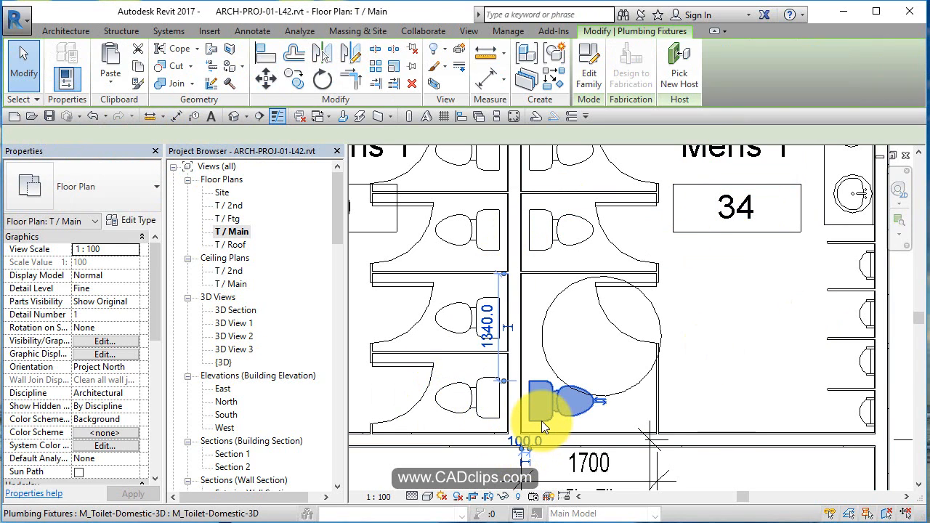
Finish repositioning the toilet in the accessible Mens 1 stall.
{"action": "left_click", "coordinate": [552, 404]}
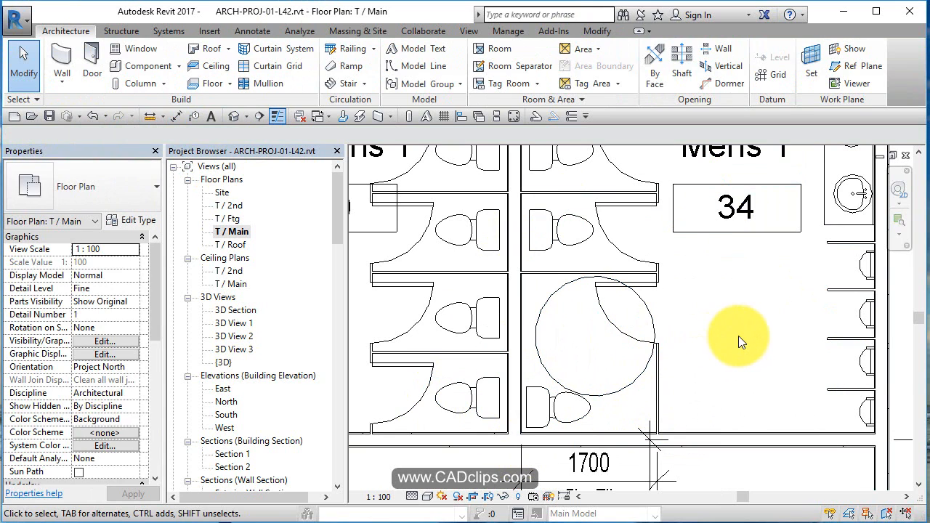
{"action": "mouse_move", "coordinate": [708, 394]}
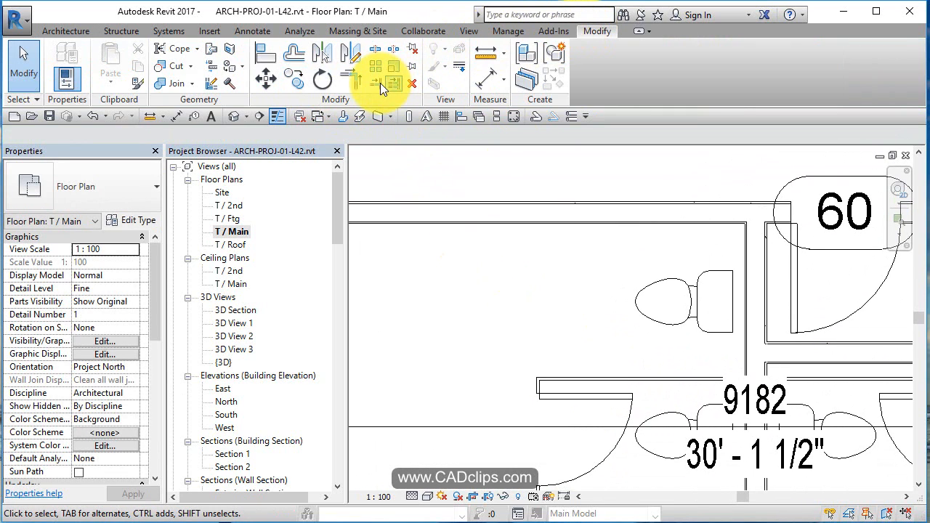
Align the Womens 1 counter to the wall, extend it, and flip a sink.
{"action": "left_click", "coordinate": [376, 84]}
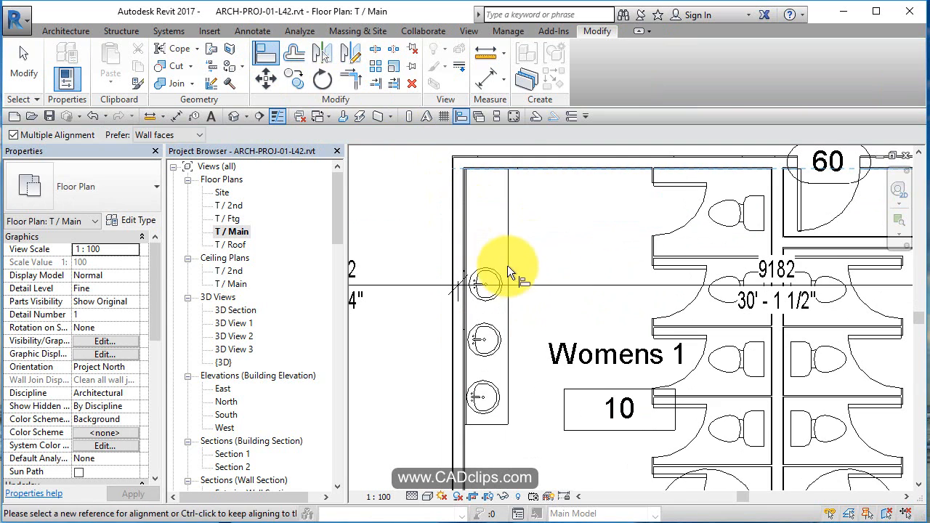
{"action": "left_click", "coordinate": [484, 283]}
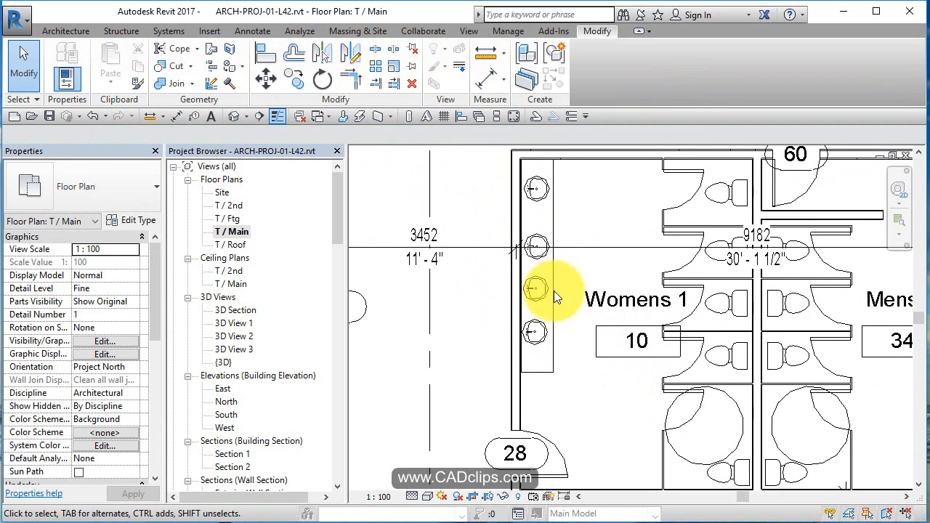
{"action": "left_click", "coordinate": [536, 245]}
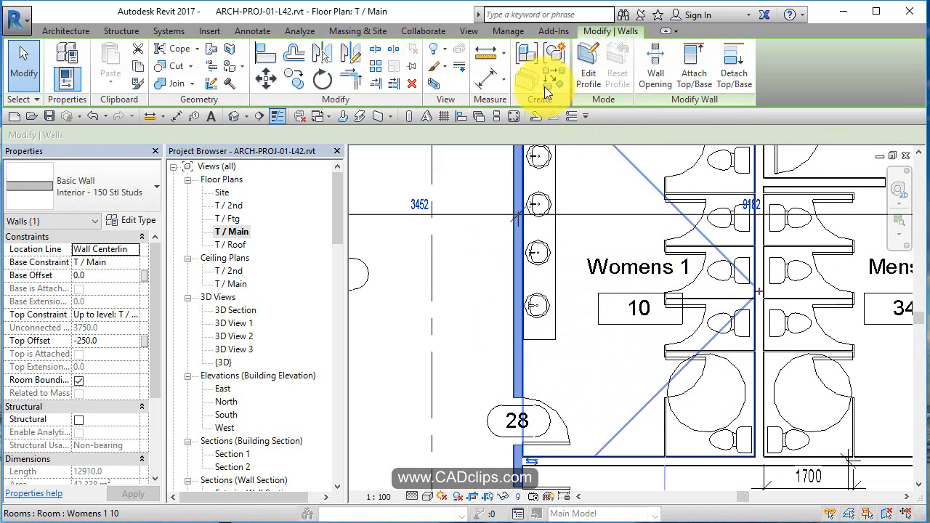
{"action": "mouse_move", "coordinate": [473, 69]}
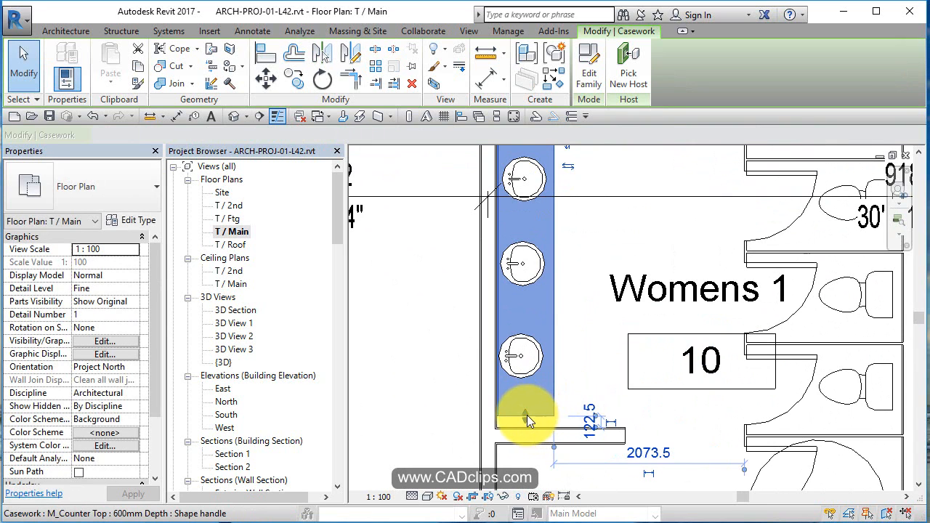
{"action": "left_click", "coordinate": [527, 418]}
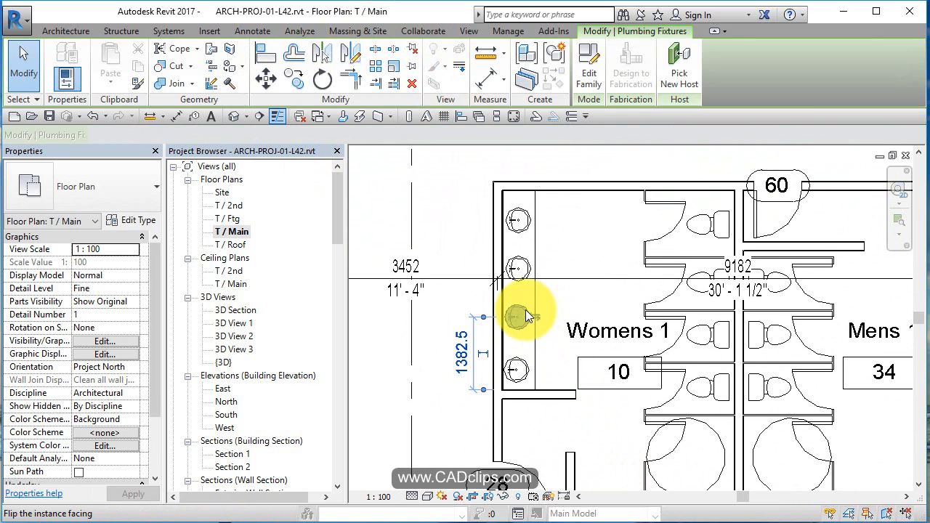
{"action": "left_click", "coordinate": [518, 316]}
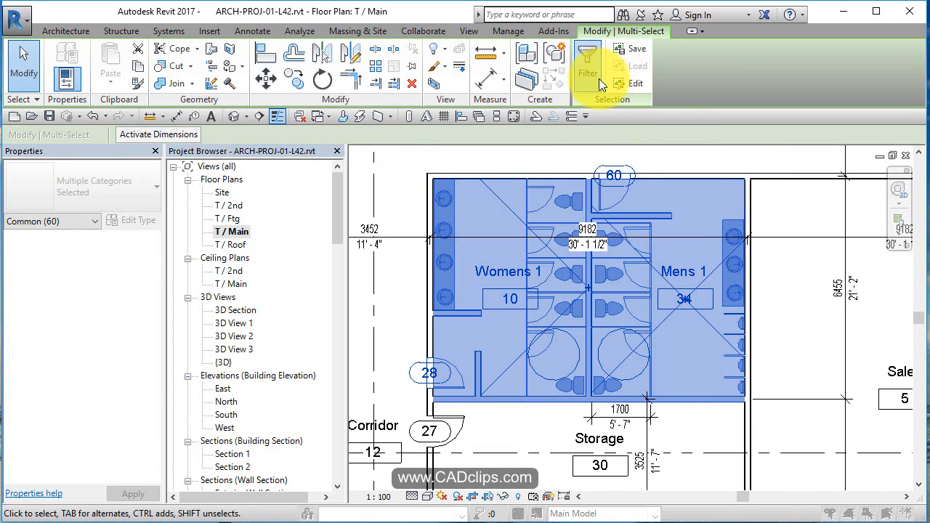
Filter to plumbing fixtures, then add partitions, turning circles, doors and remaining washroom elements.
{"action": "left_click", "coordinate": [587, 62]}
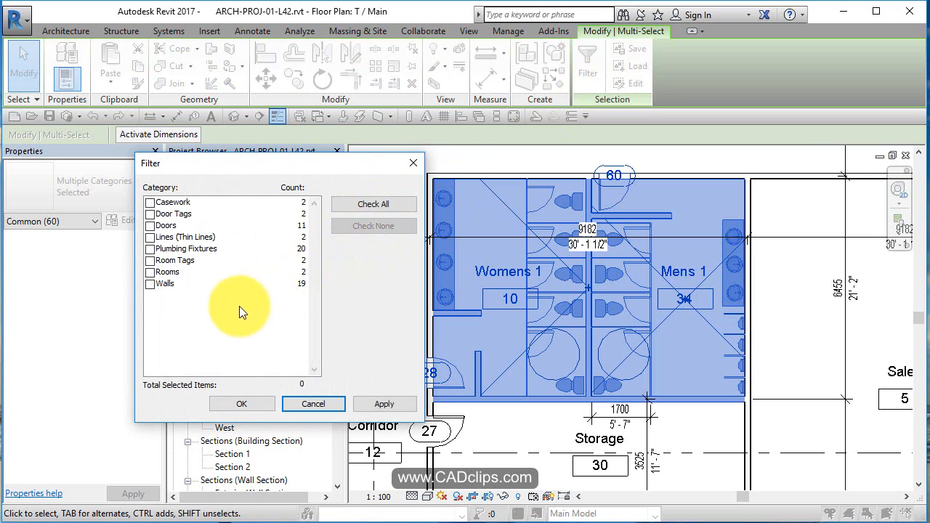
{"action": "left_click", "coordinate": [151, 248]}
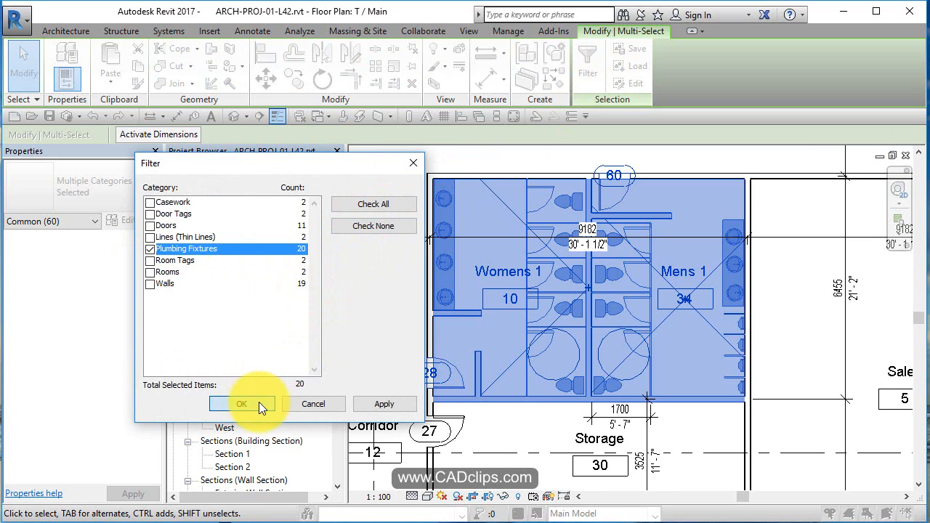
{"action": "left_click", "coordinate": [242, 403]}
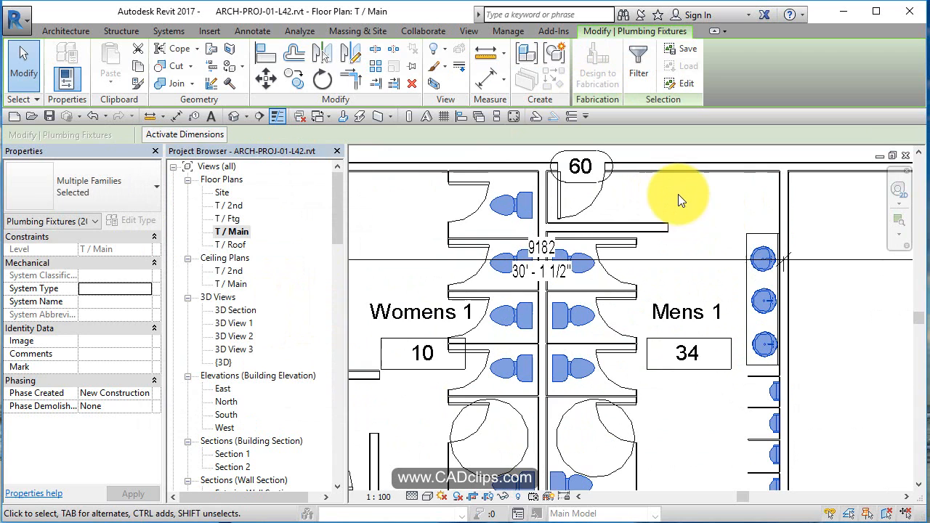
{"action": "left_click", "coordinate": [480, 197]}
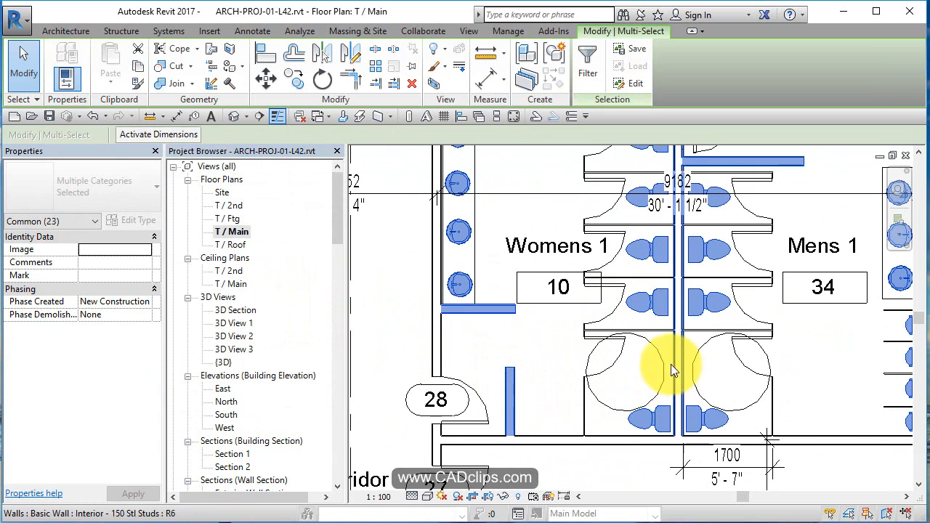
{"action": "left_click", "coordinate": [675, 356]}
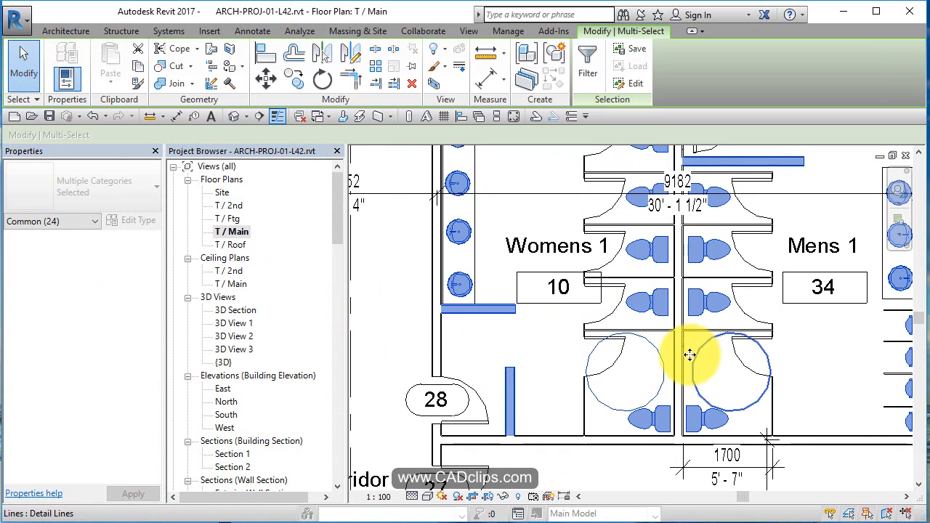
{"action": "left_click", "coordinate": [727, 302]}
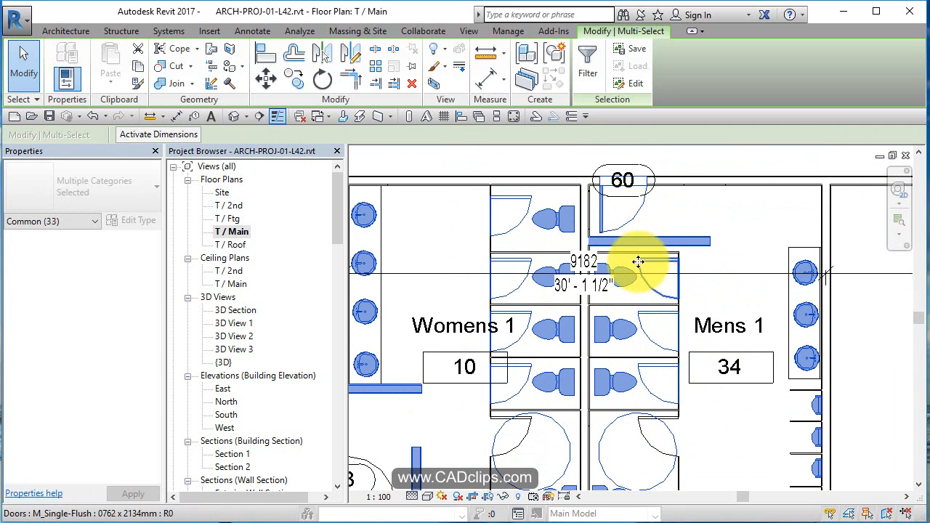
{"action": "left_click", "coordinate": [454, 207]}
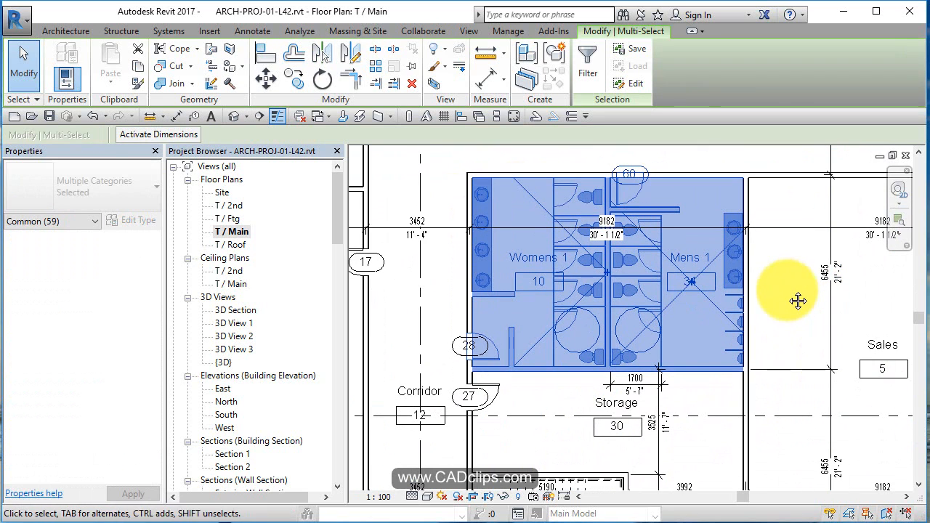
{"action": "mouse_move", "coordinate": [697, 306]}
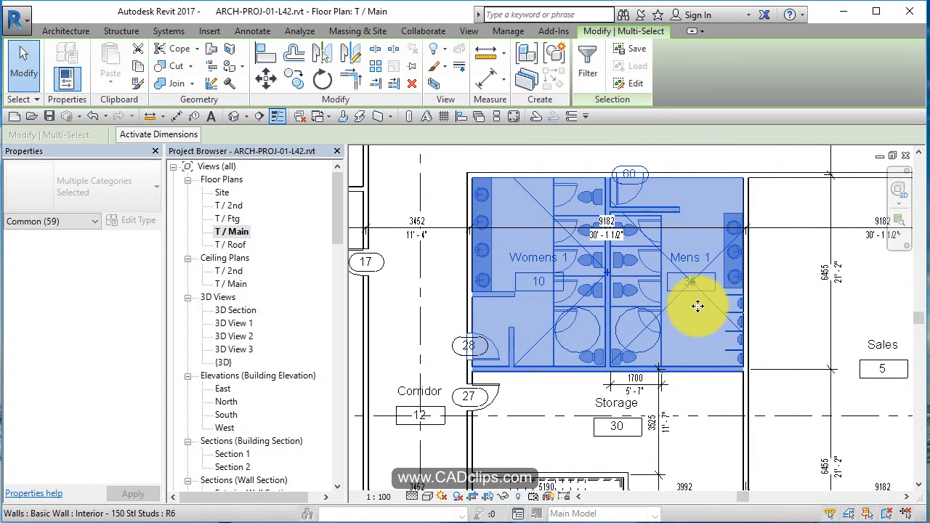
Filter Rooms, Room Tags and Door Tags out of the washroom selection.
{"action": "left_click", "coordinate": [587, 62]}
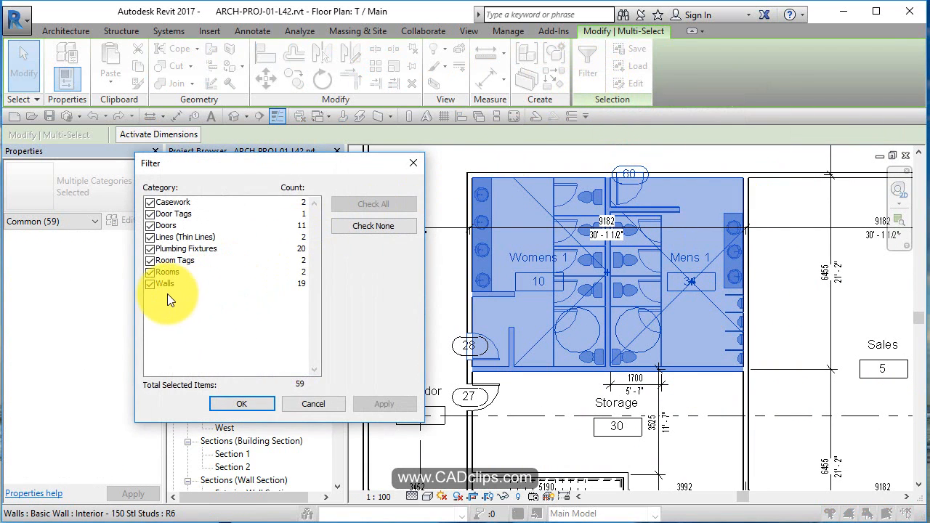
{"action": "left_click", "coordinate": [169, 272]}
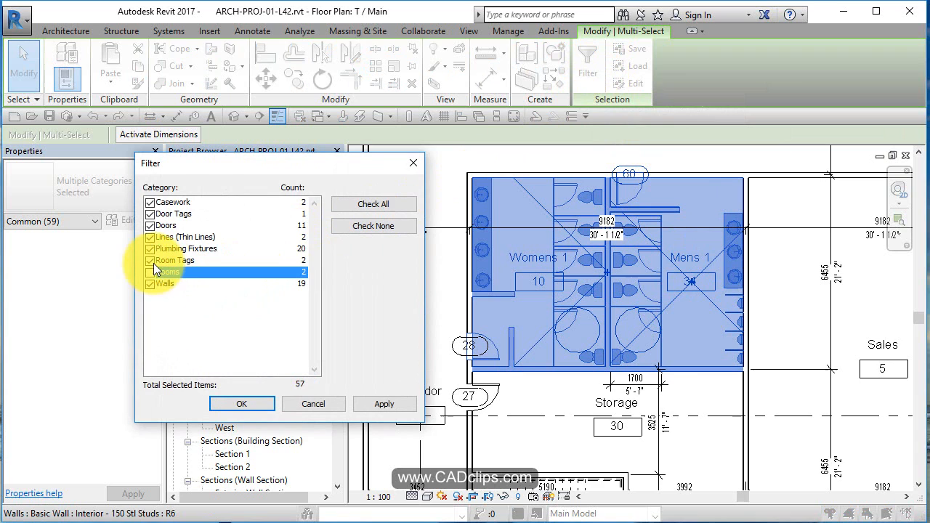
{"action": "left_click", "coordinate": [150, 272]}
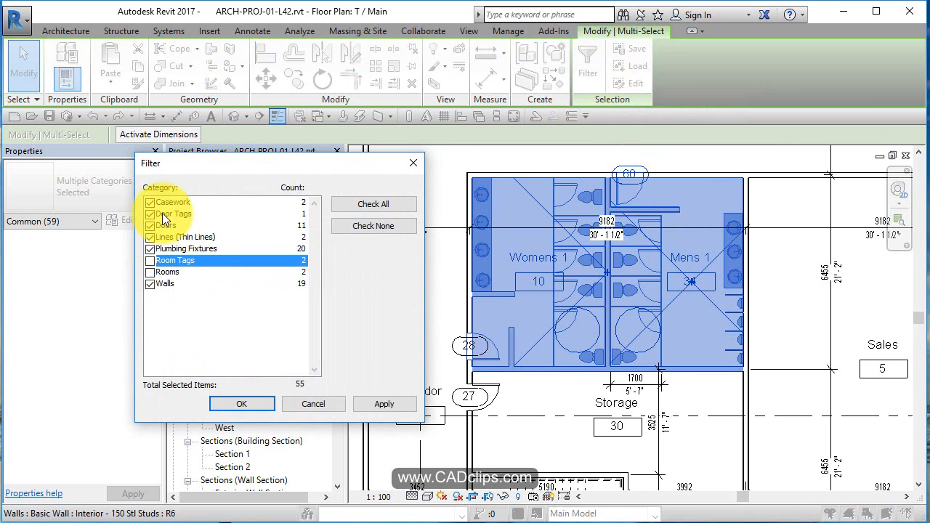
{"action": "left_click", "coordinate": [151, 213]}
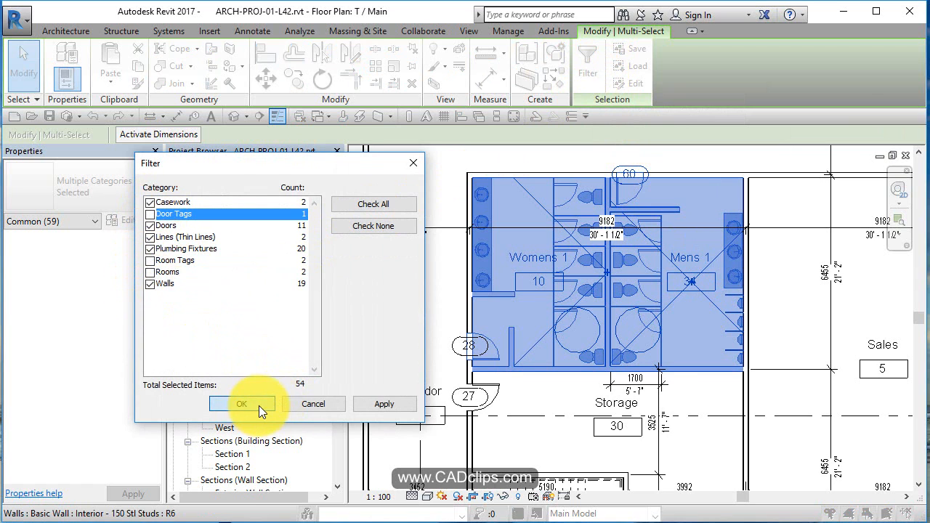
{"action": "left_click", "coordinate": [241, 404]}
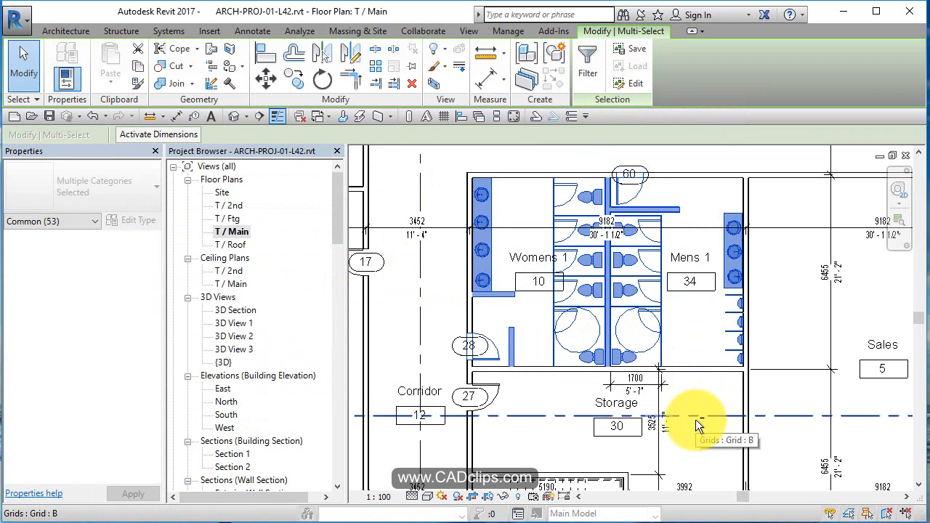
{"action": "scroll", "scroll_direction": "up", "scroll_amount": 3}
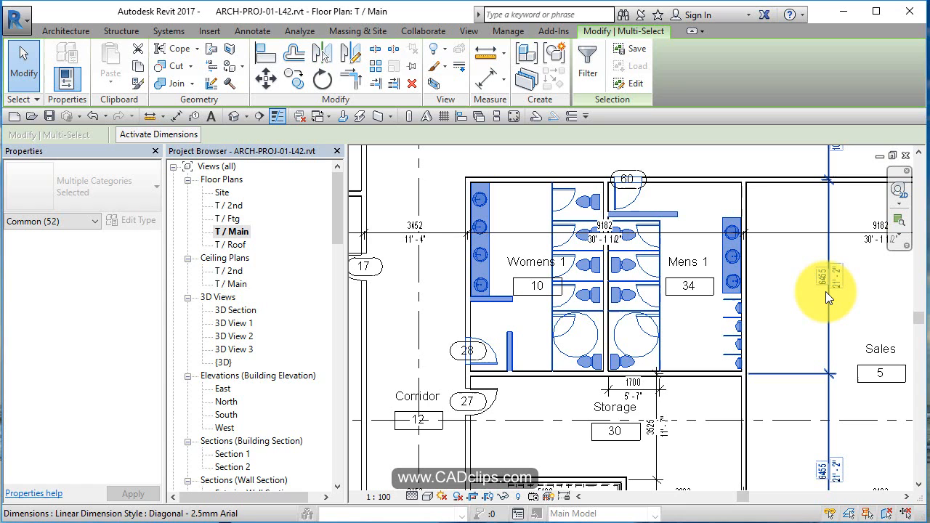
{"action": "mouse_move", "coordinate": [828, 298]}
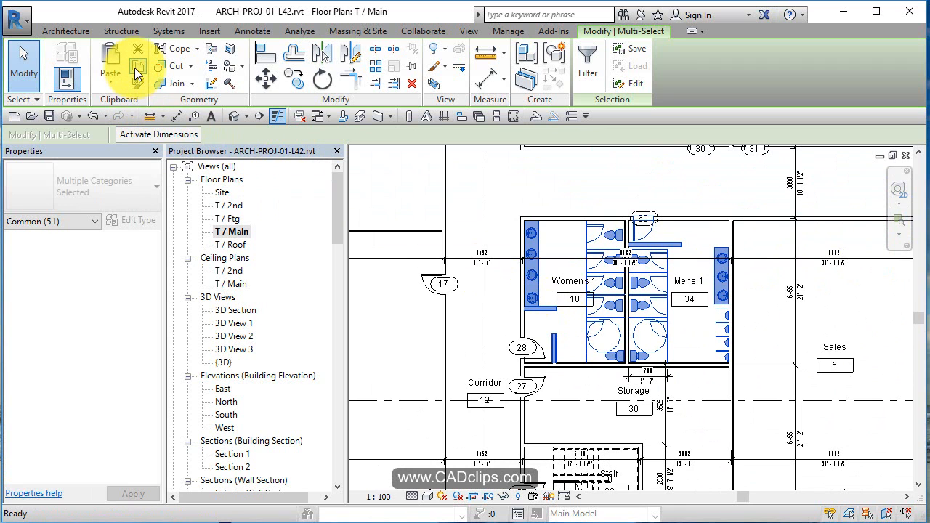
Open the T / 2nd floor plan and paste the washroom elements aligned to the current view.
{"action": "left_click", "coordinate": [230, 218]}
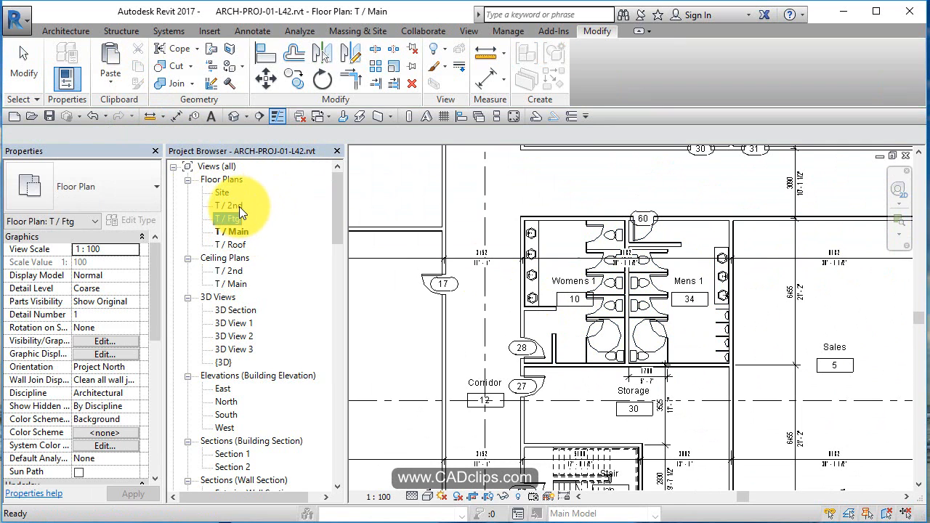
{"action": "double_click", "coordinate": [229, 206]}
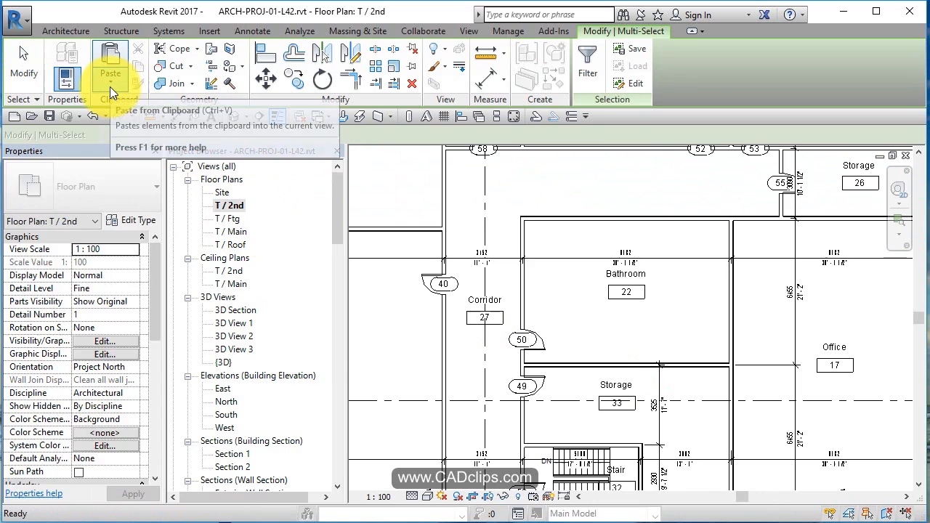
{"action": "left_click", "coordinate": [650, 316]}
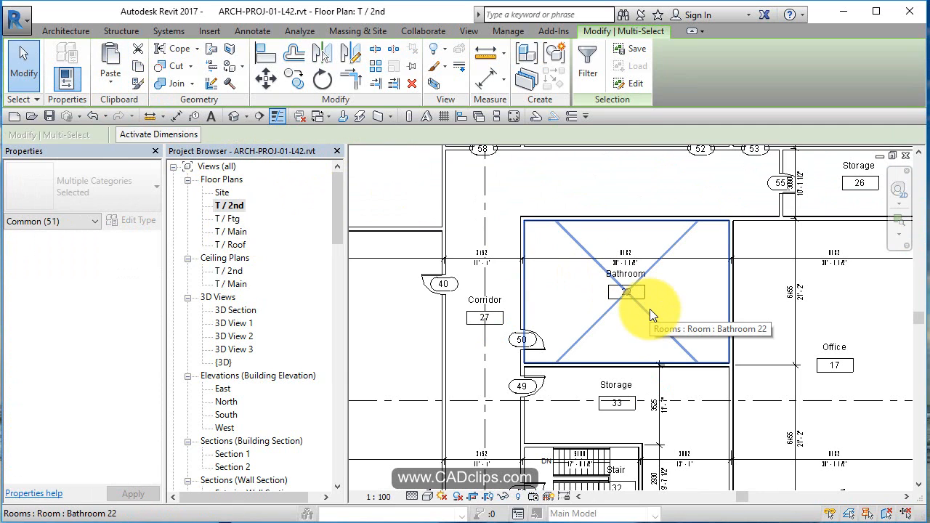
{"action": "left_click", "coordinate": [110, 62]}
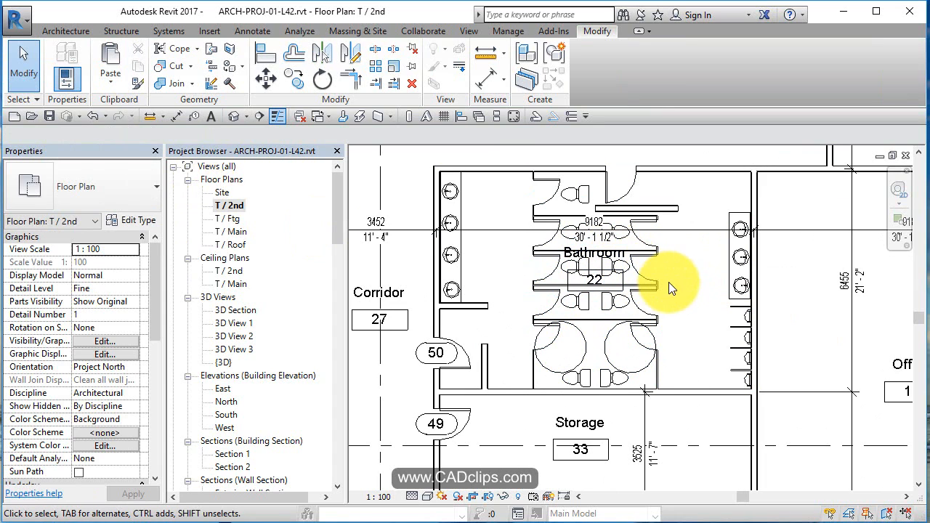
{"action": "mouse_move", "coordinate": [274, 390]}
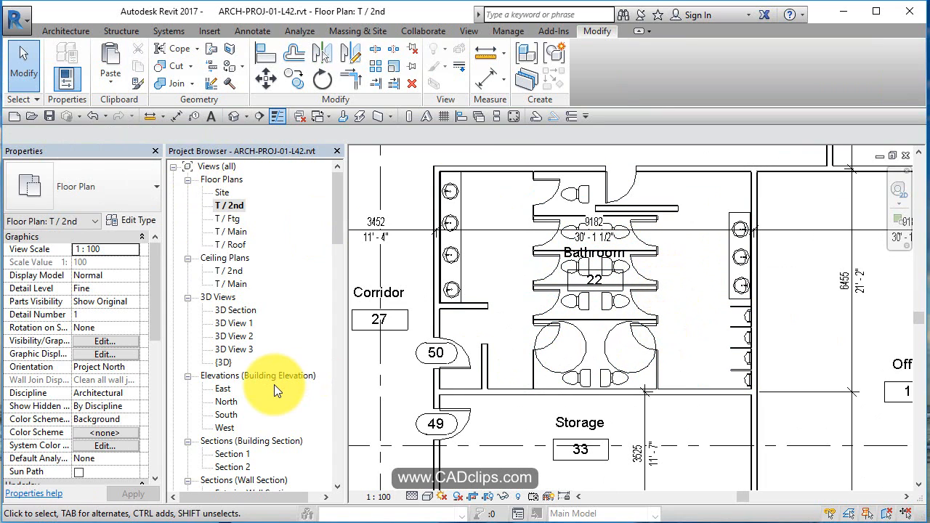
{"action": "mouse_move", "coordinate": [225, 240]}
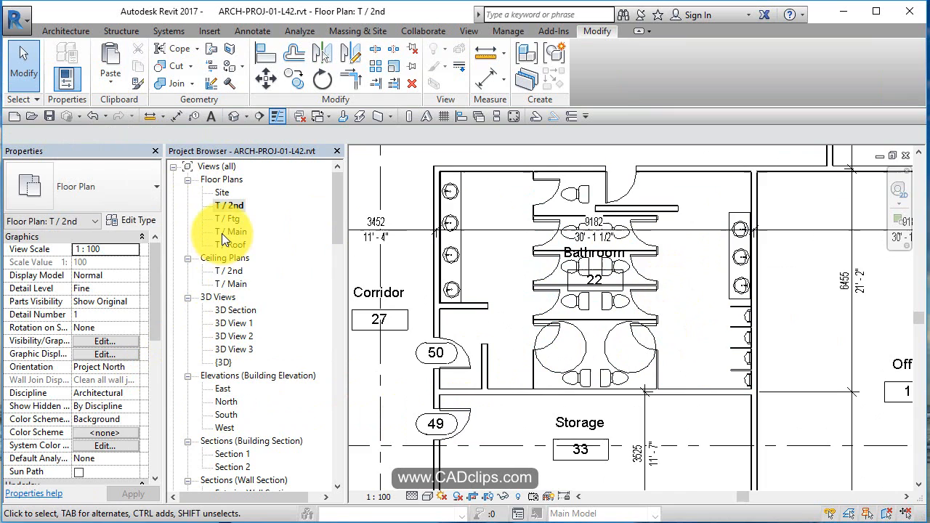
Compare the pasted washroom against T / Main, then return to the 2nd floor and clear the selection.
{"action": "double_click", "coordinate": [233, 231]}
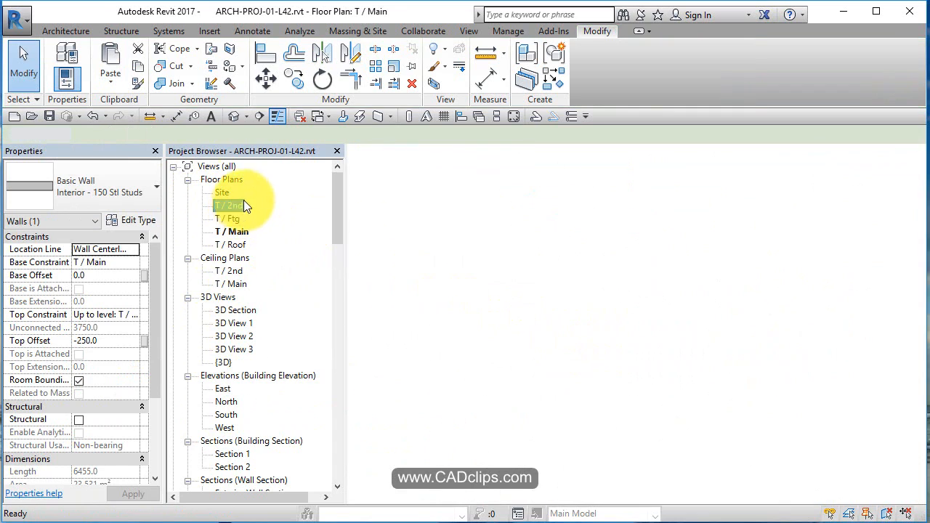
{"action": "left_click", "coordinate": [111, 66]}
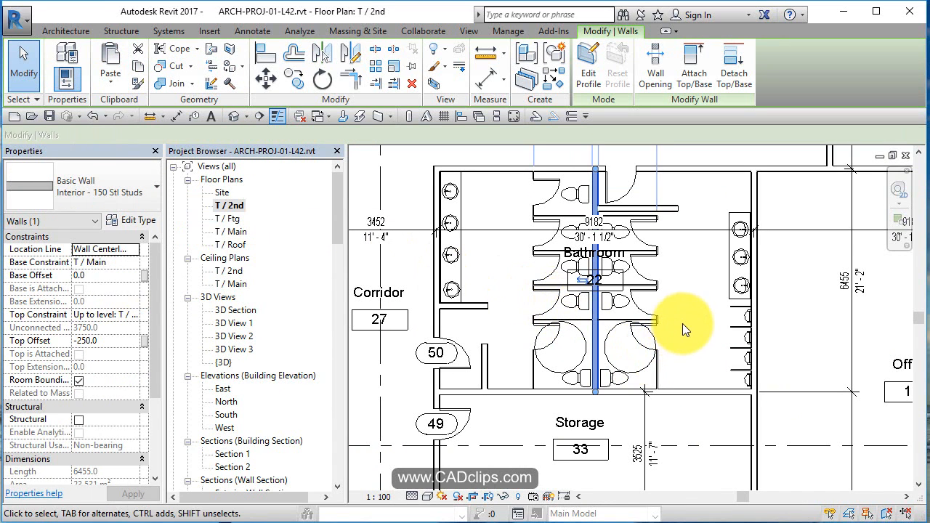
{"action": "left_click", "coordinate": [596, 272]}
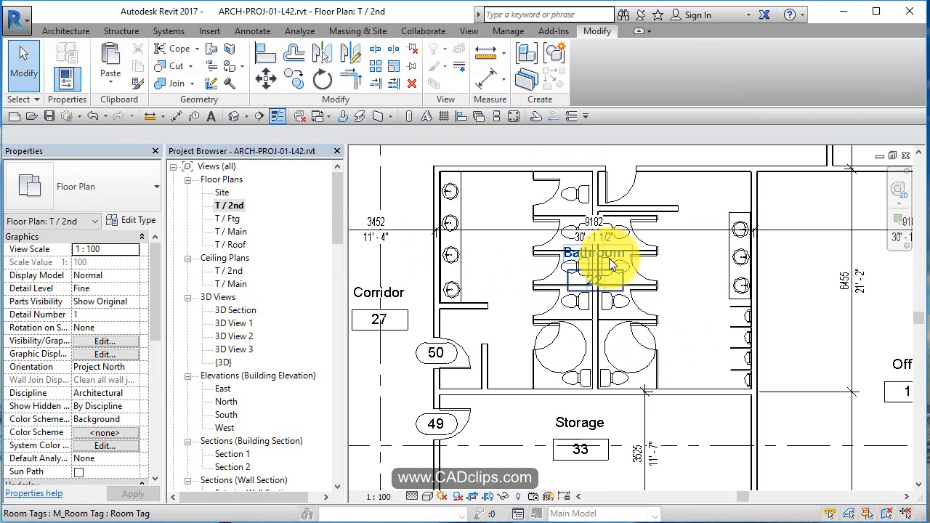
{"action": "left_click", "coordinate": [599, 253]}
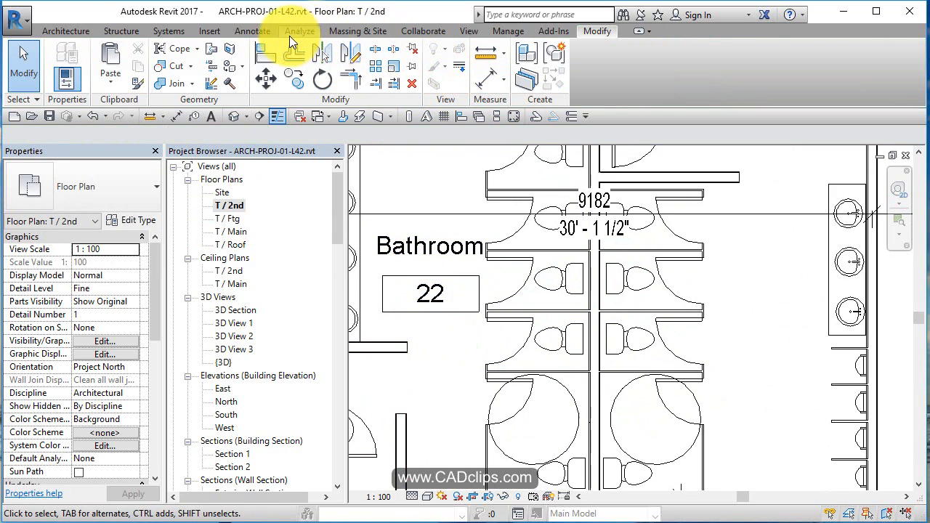
Place a room in the right-hand washroom and name it Mens 2.
{"action": "left_click", "coordinate": [66, 30]}
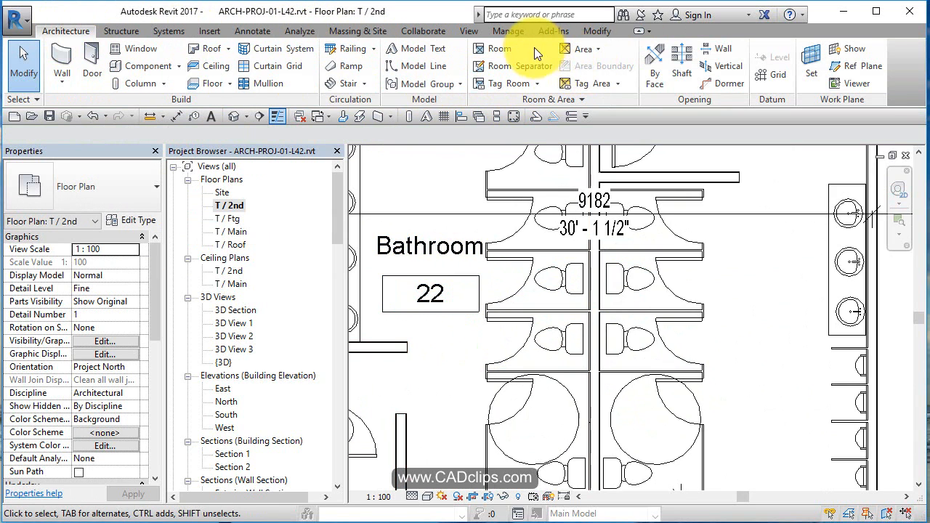
{"action": "left_click", "coordinate": [497, 48]}
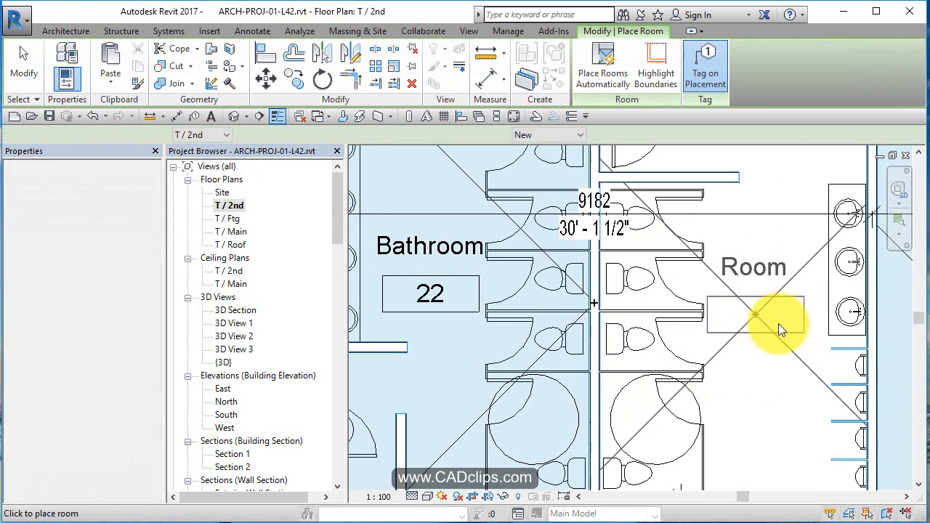
{"action": "left_click", "coordinate": [754, 313]}
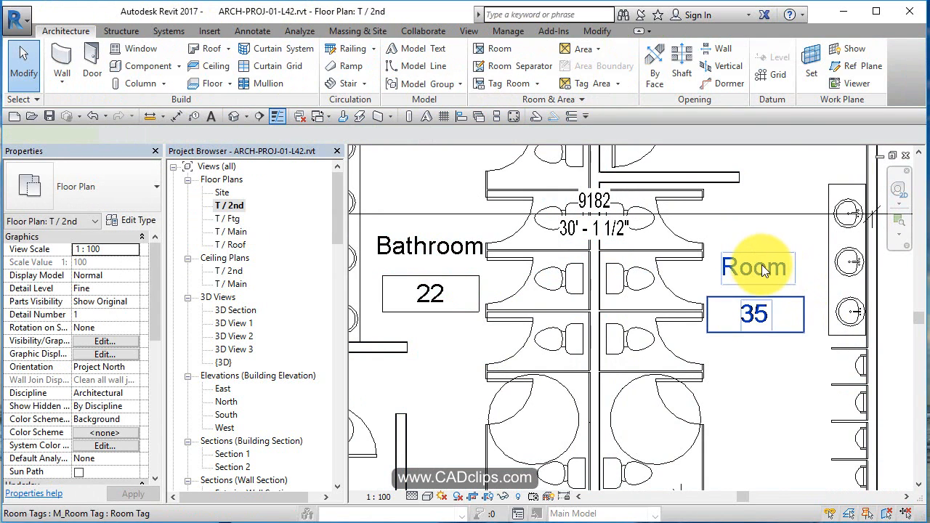
{"action": "left_click", "coordinate": [756, 268]}
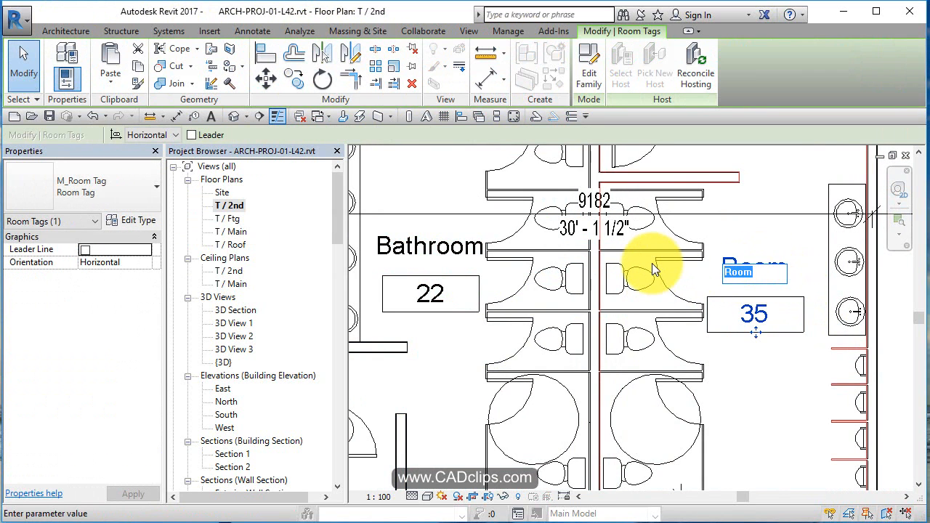
{"action": "type", "text": "Mens 2"}
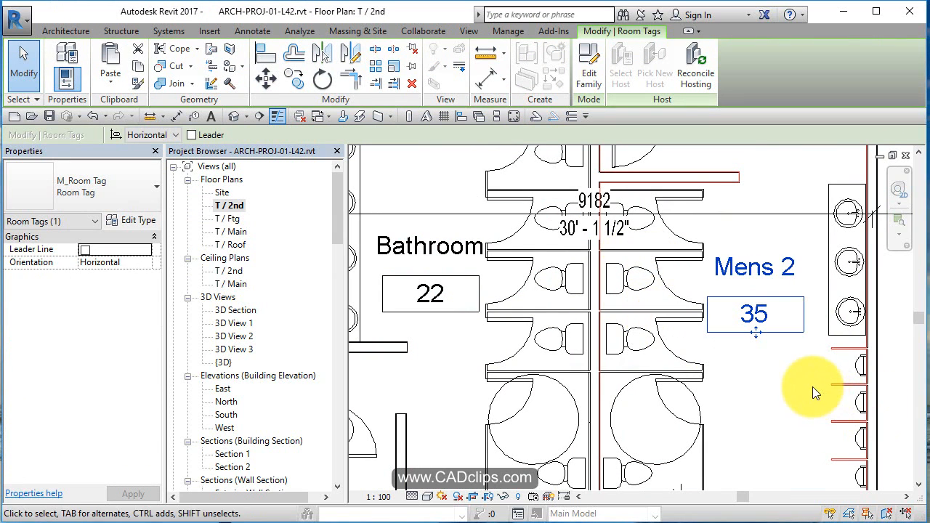
Rename the left Bathroom room to Womens.
{"action": "double_click", "coordinate": [429, 246]}
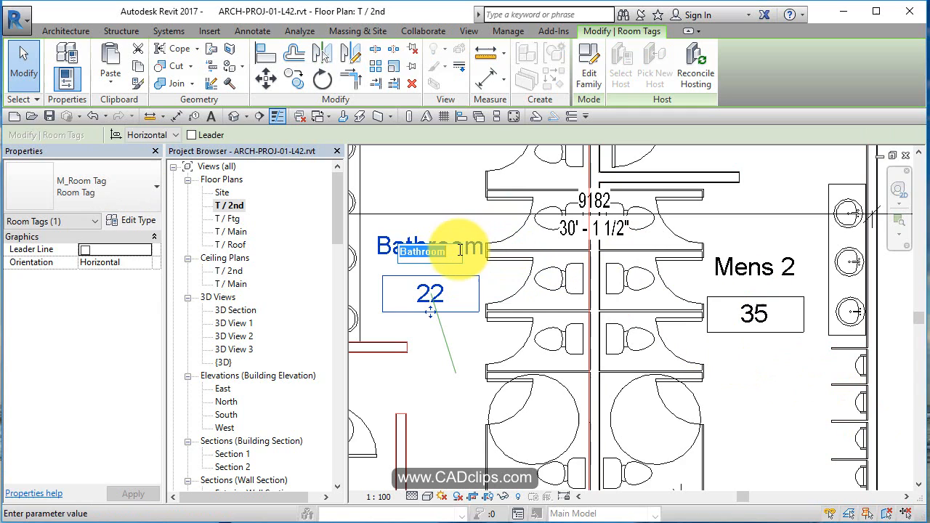
{"action": "type", "text": "w"}
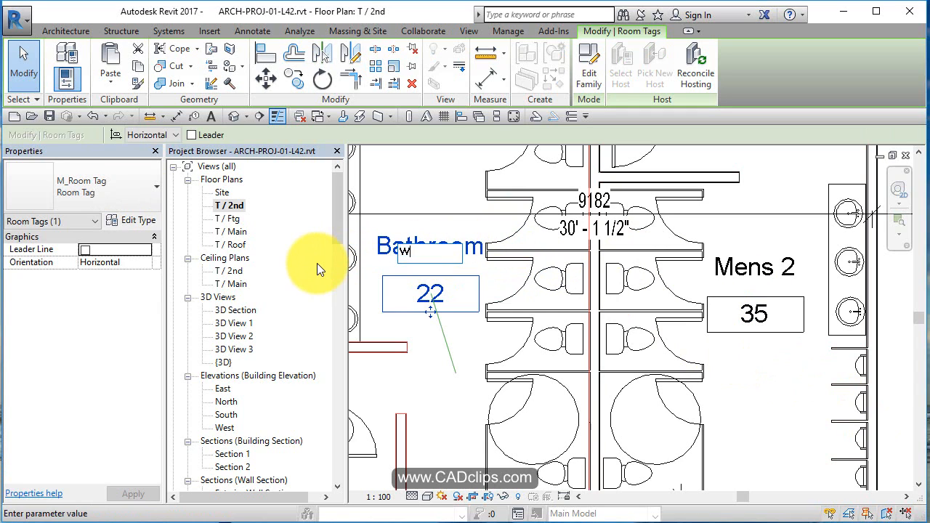
{"action": "type", "text": "ome"}
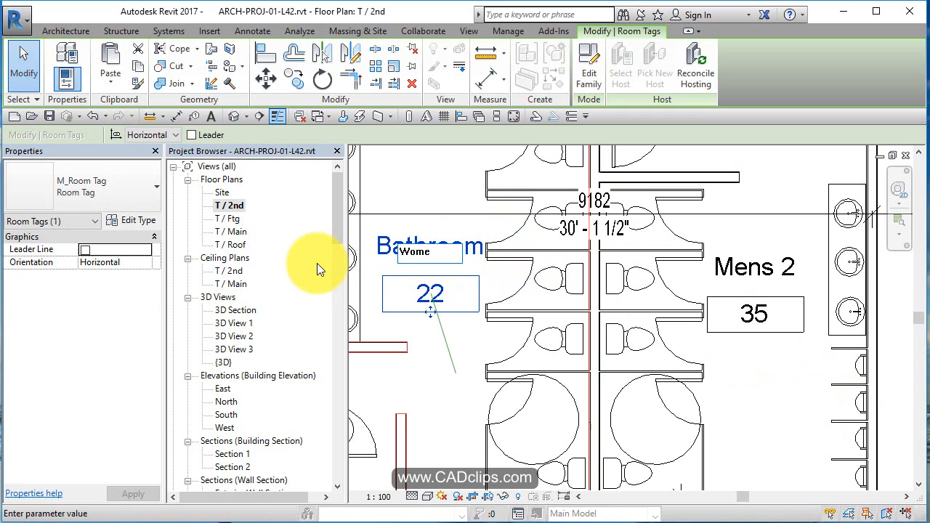
{"action": "type", "text": "ns"}
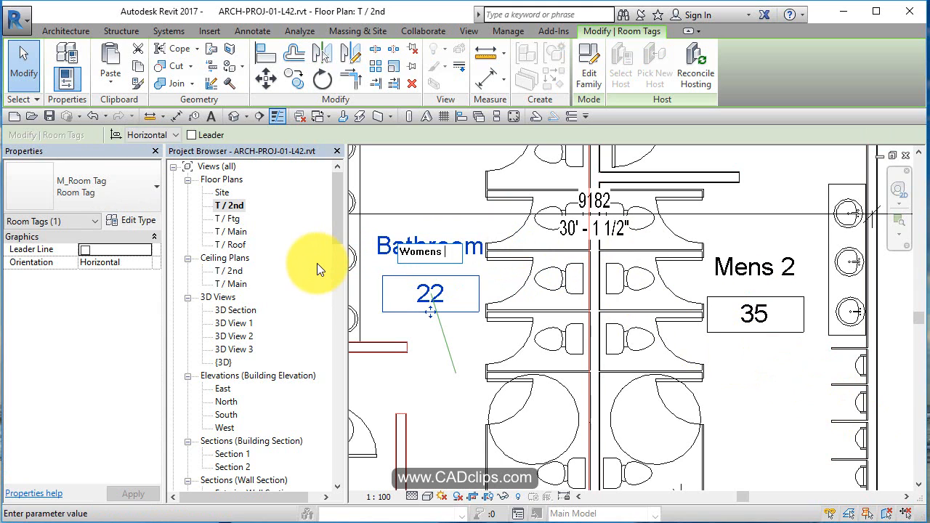